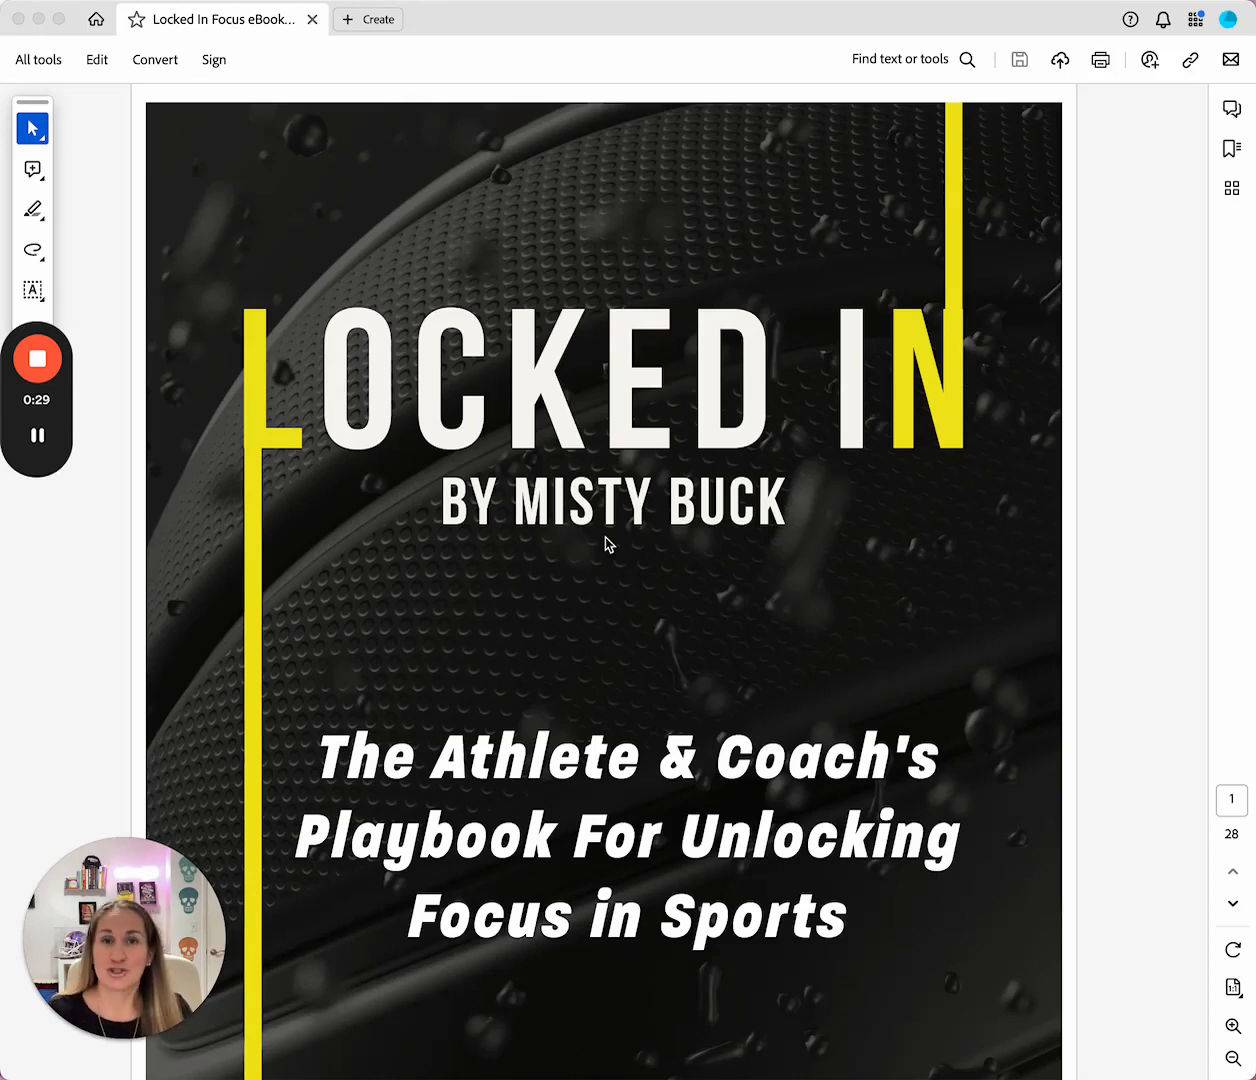
mouse_move(864, 460)
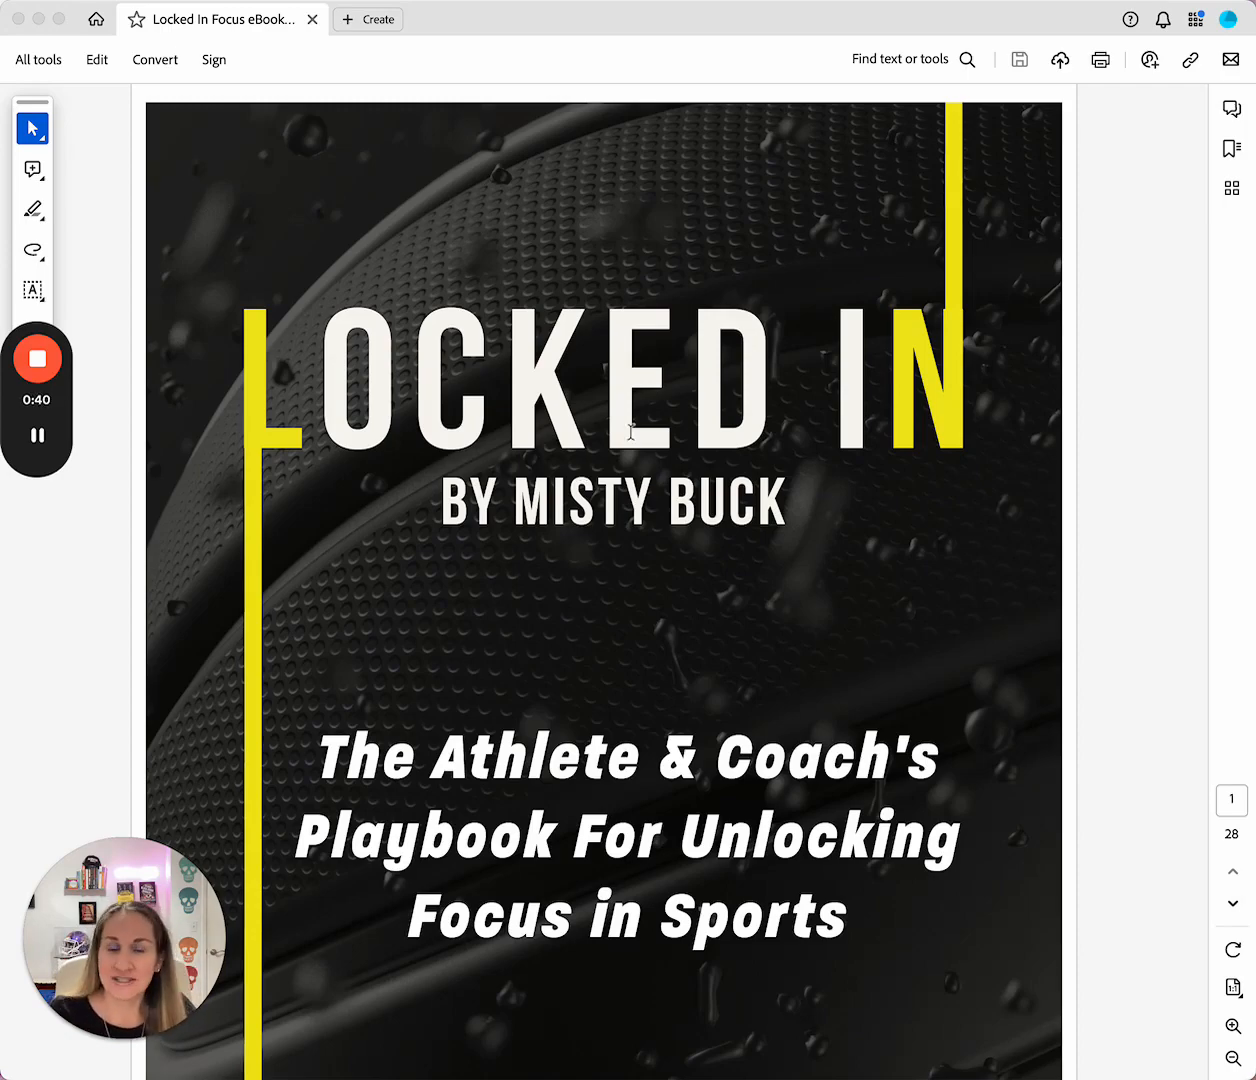
scroll("down", 3)
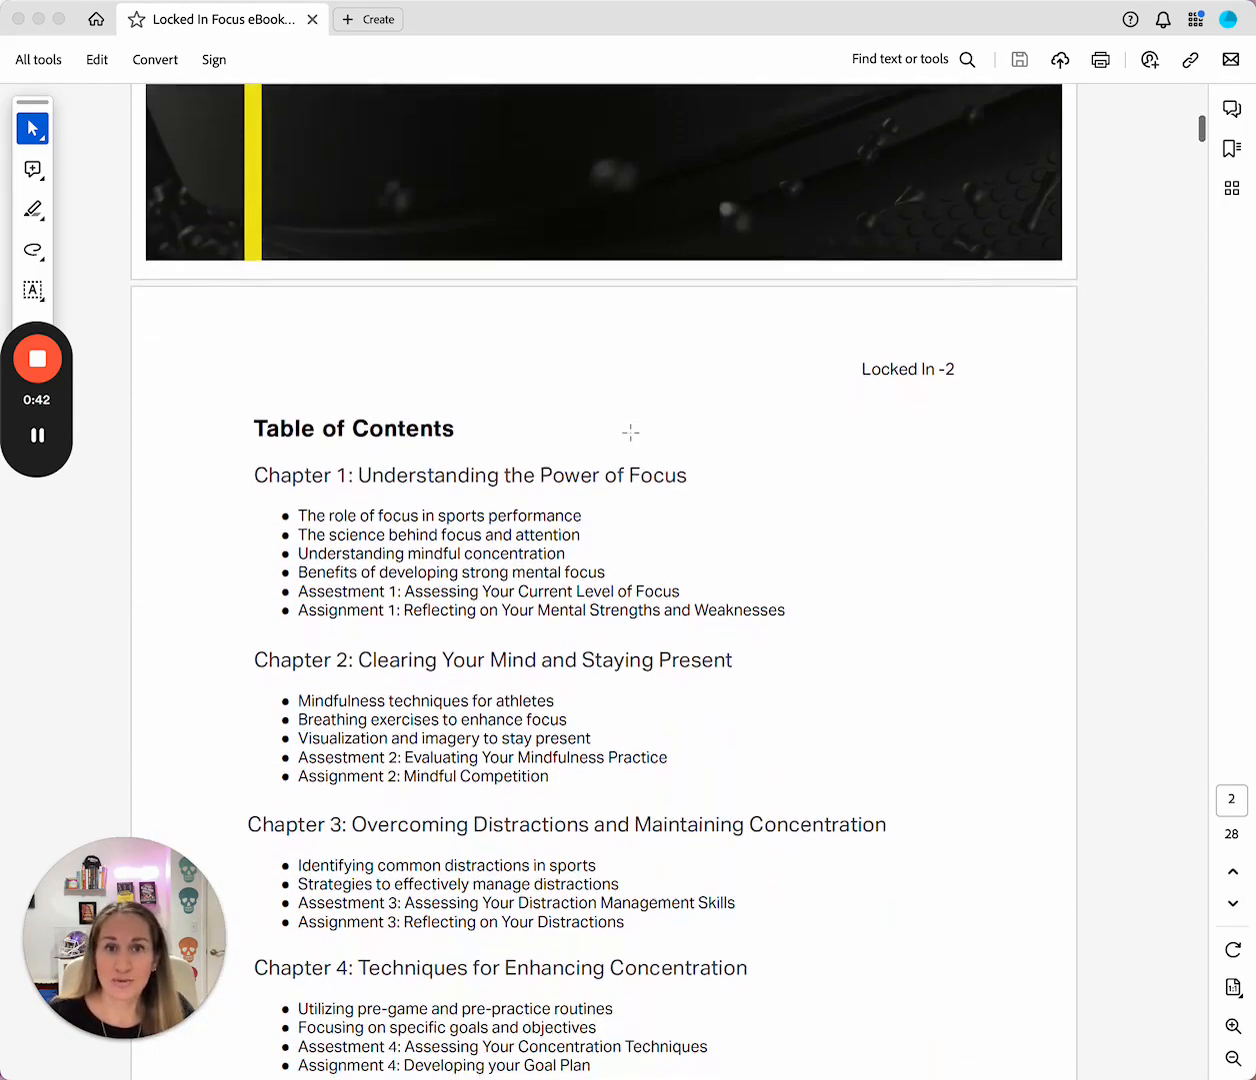
scroll("down", 3)
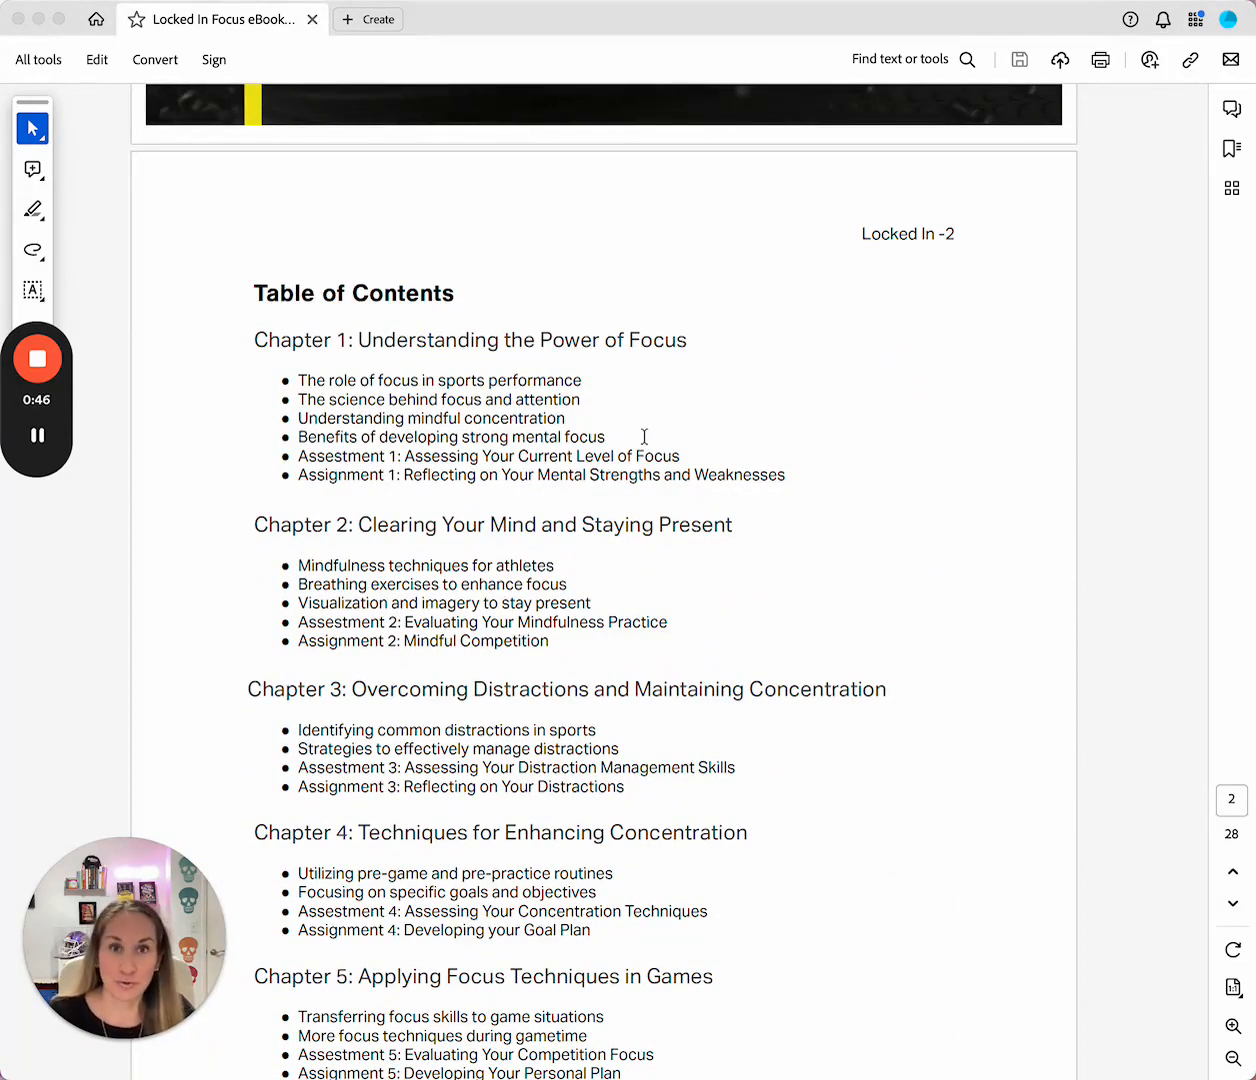
mouse_move(724, 452)
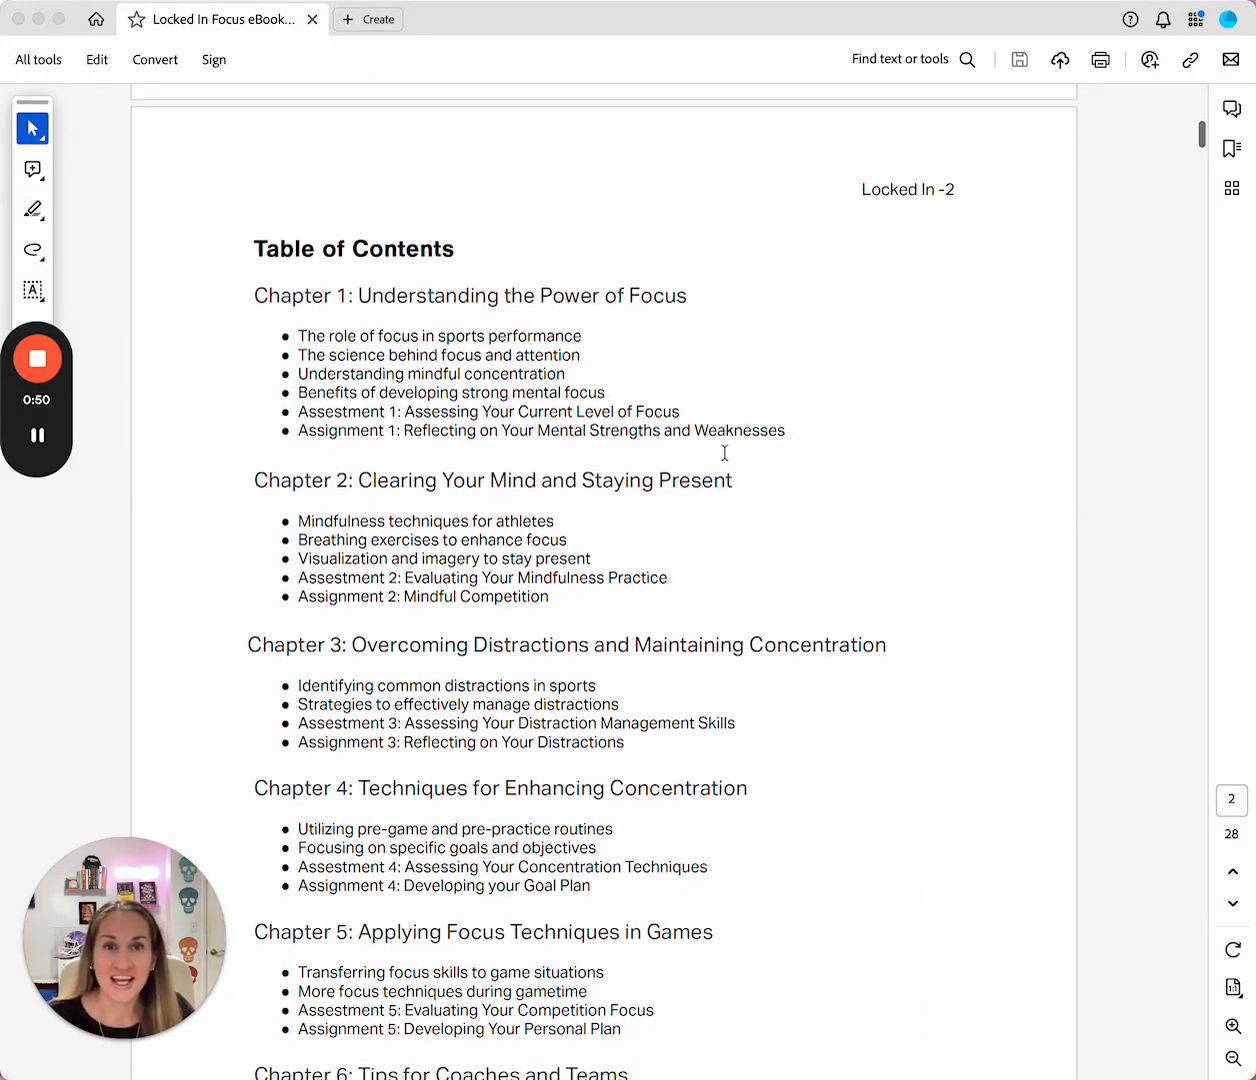
scroll("up", 3)
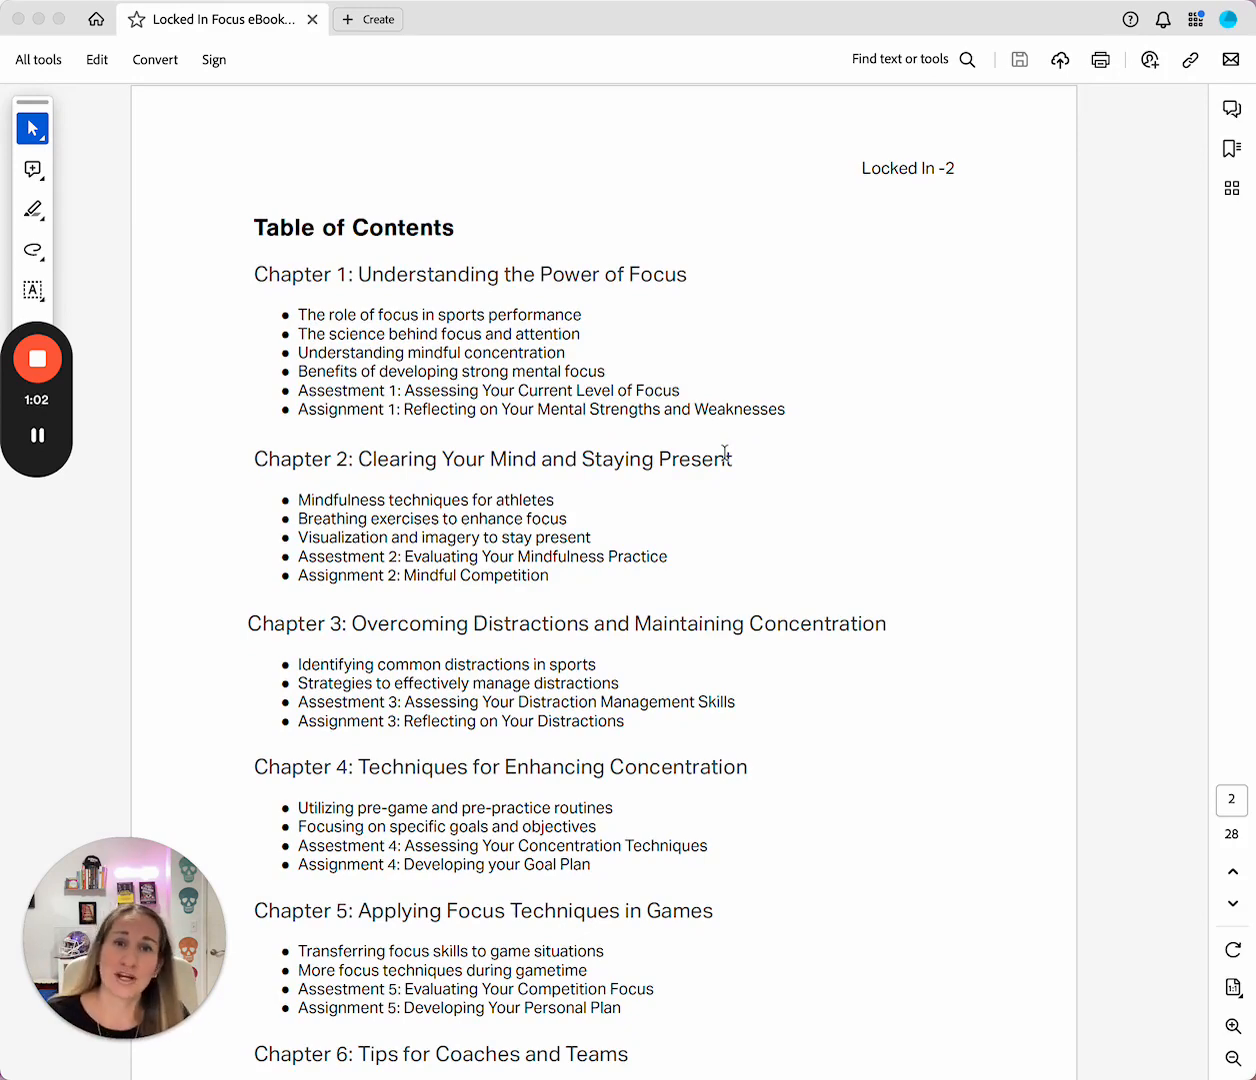
scroll("down", 3)
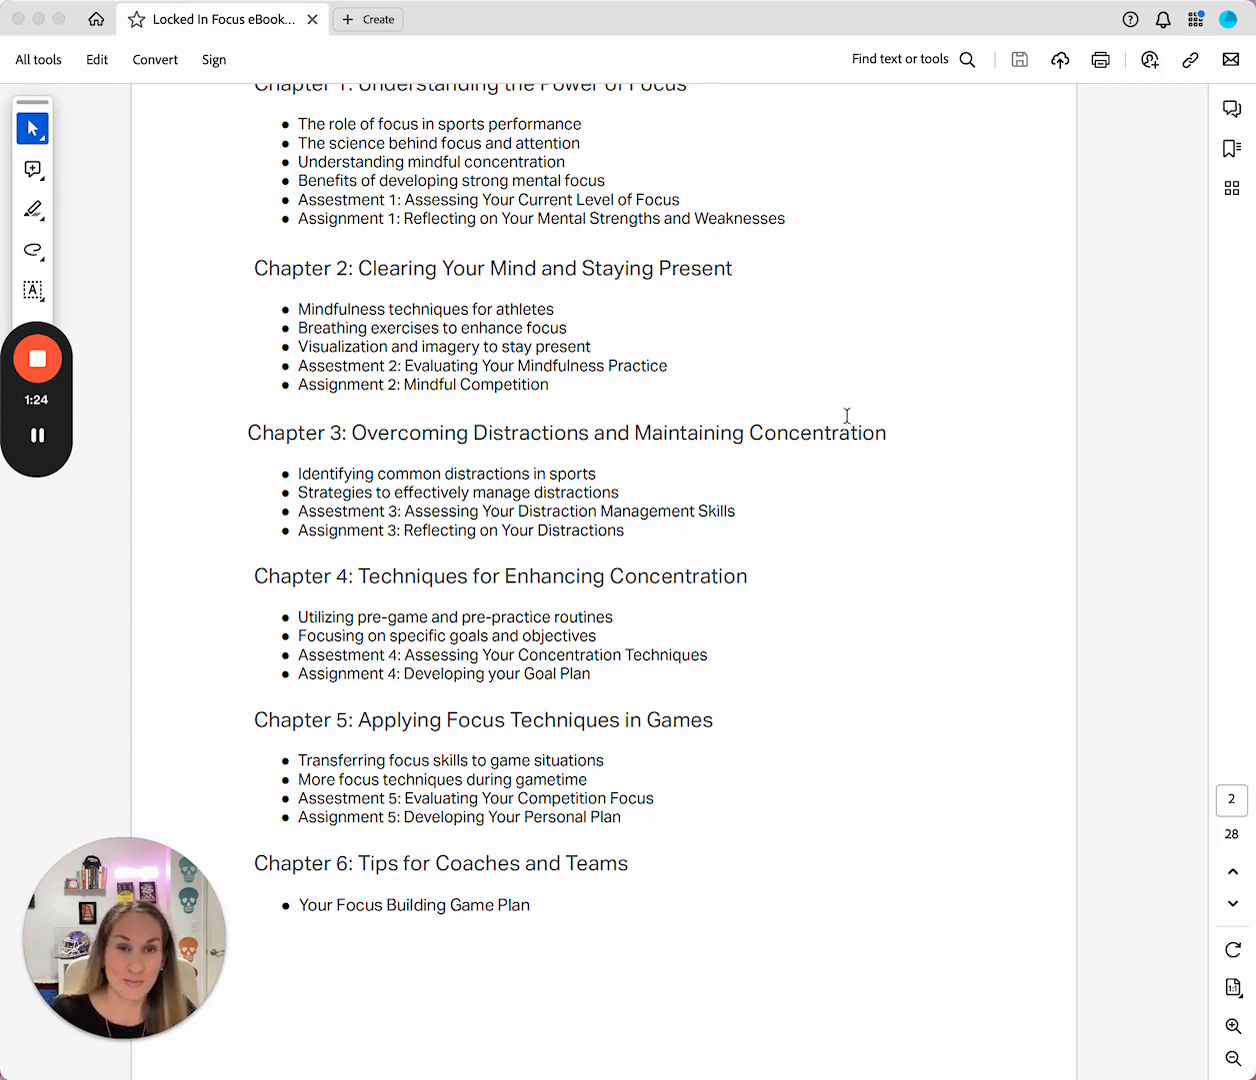
scroll("down", 3)
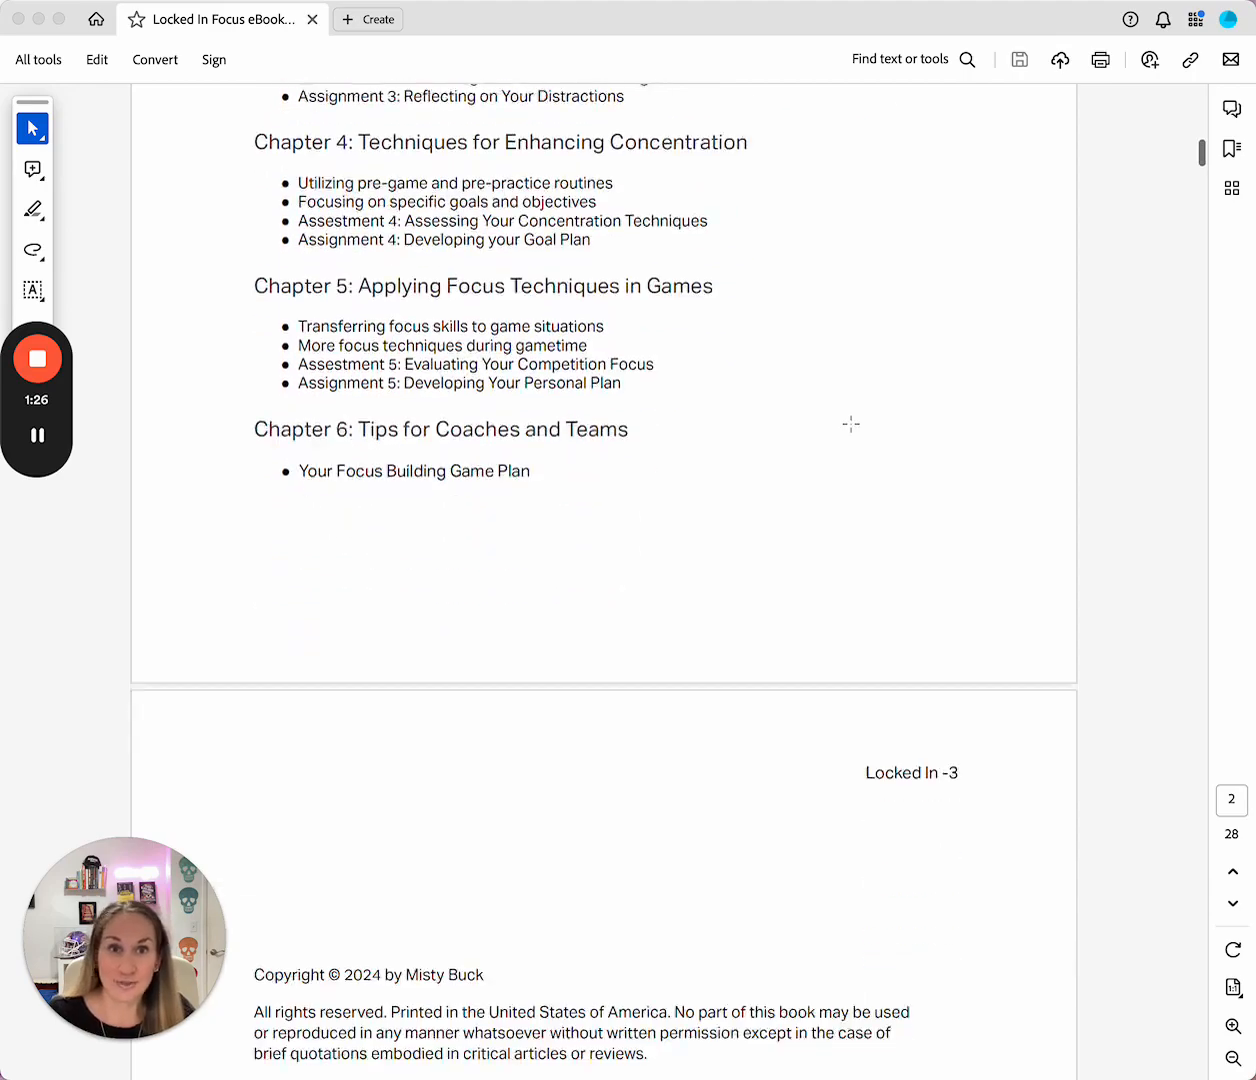
scroll("down", 3)
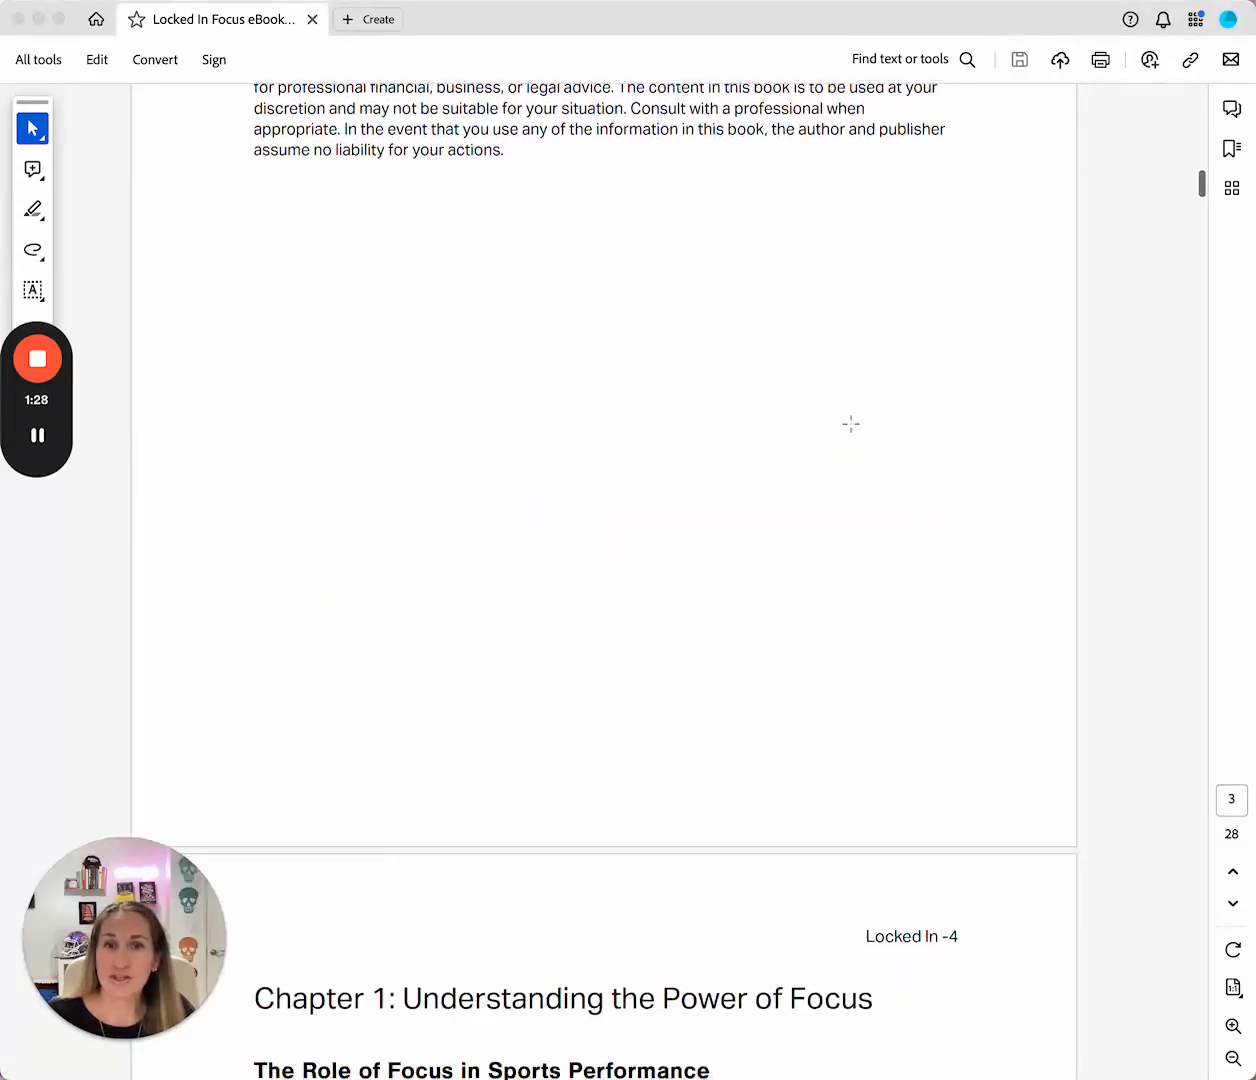
scroll("down", 3)
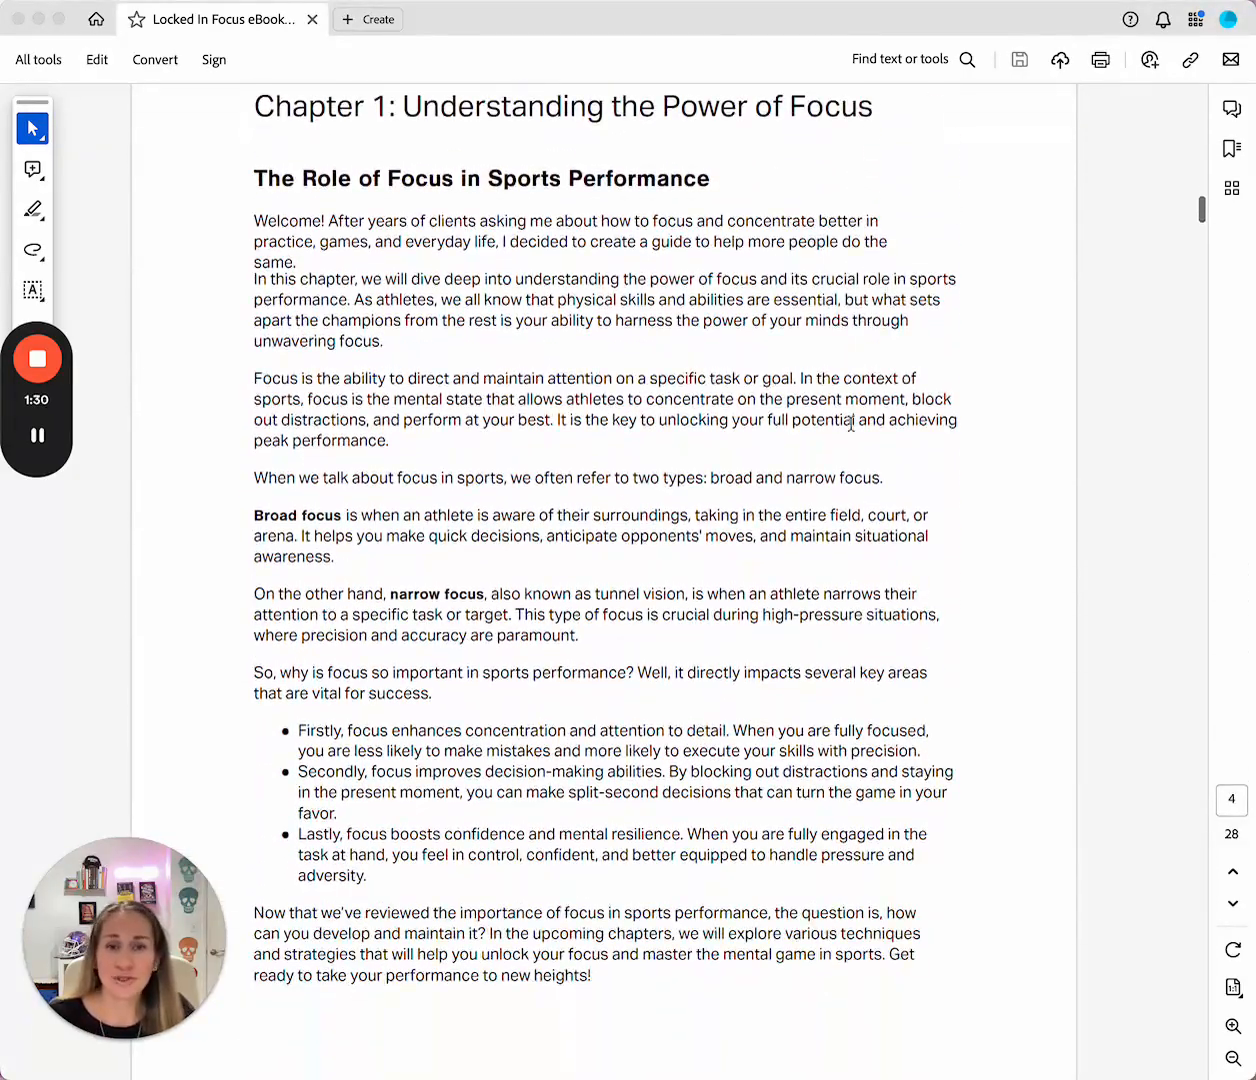
scroll("down", 3)
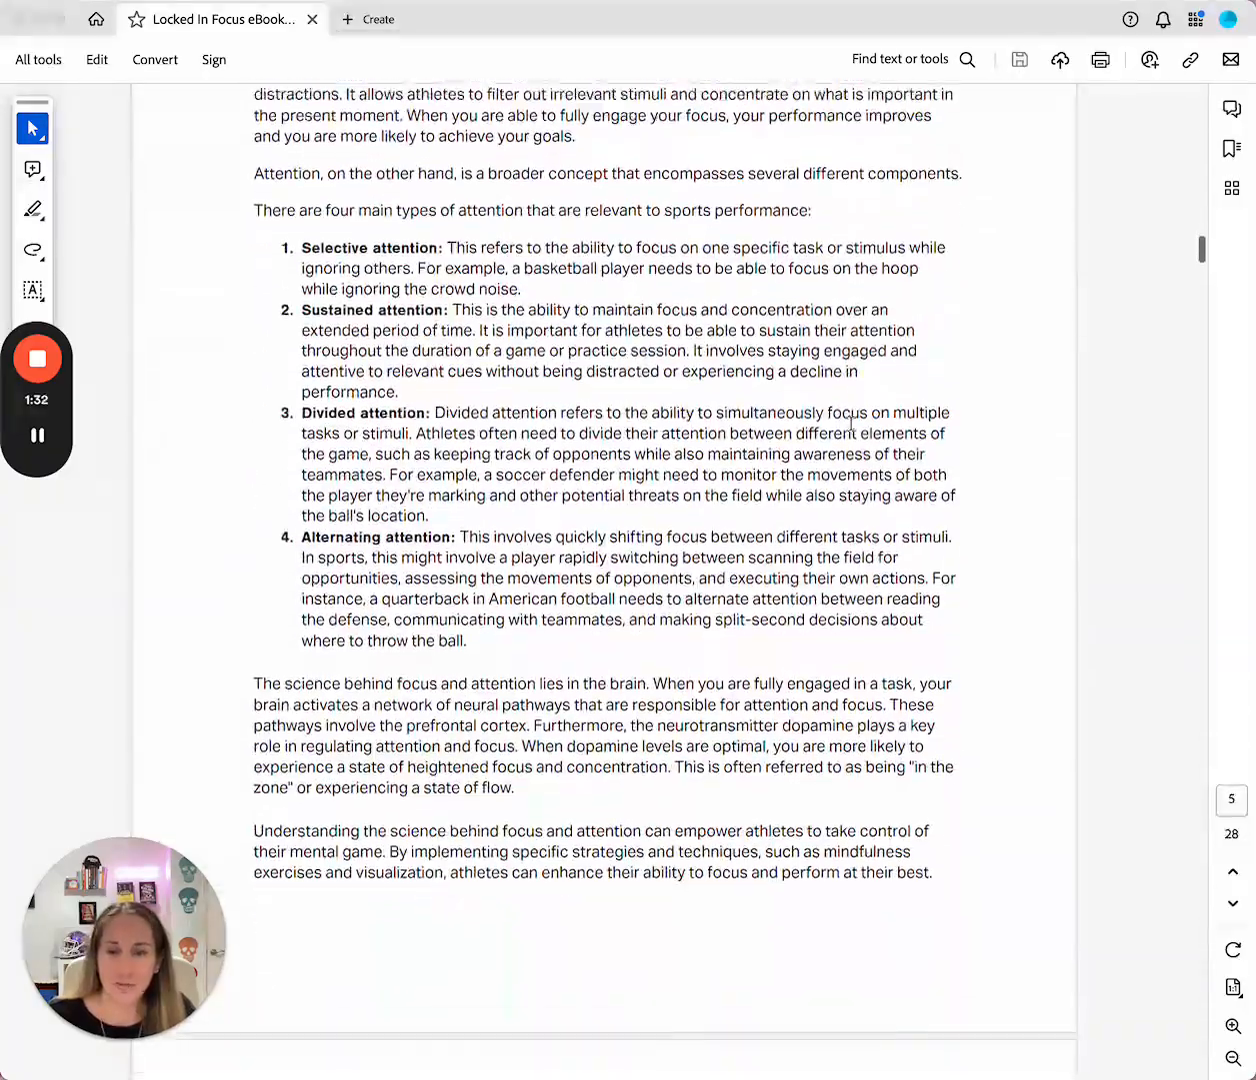
scroll("down", 3)
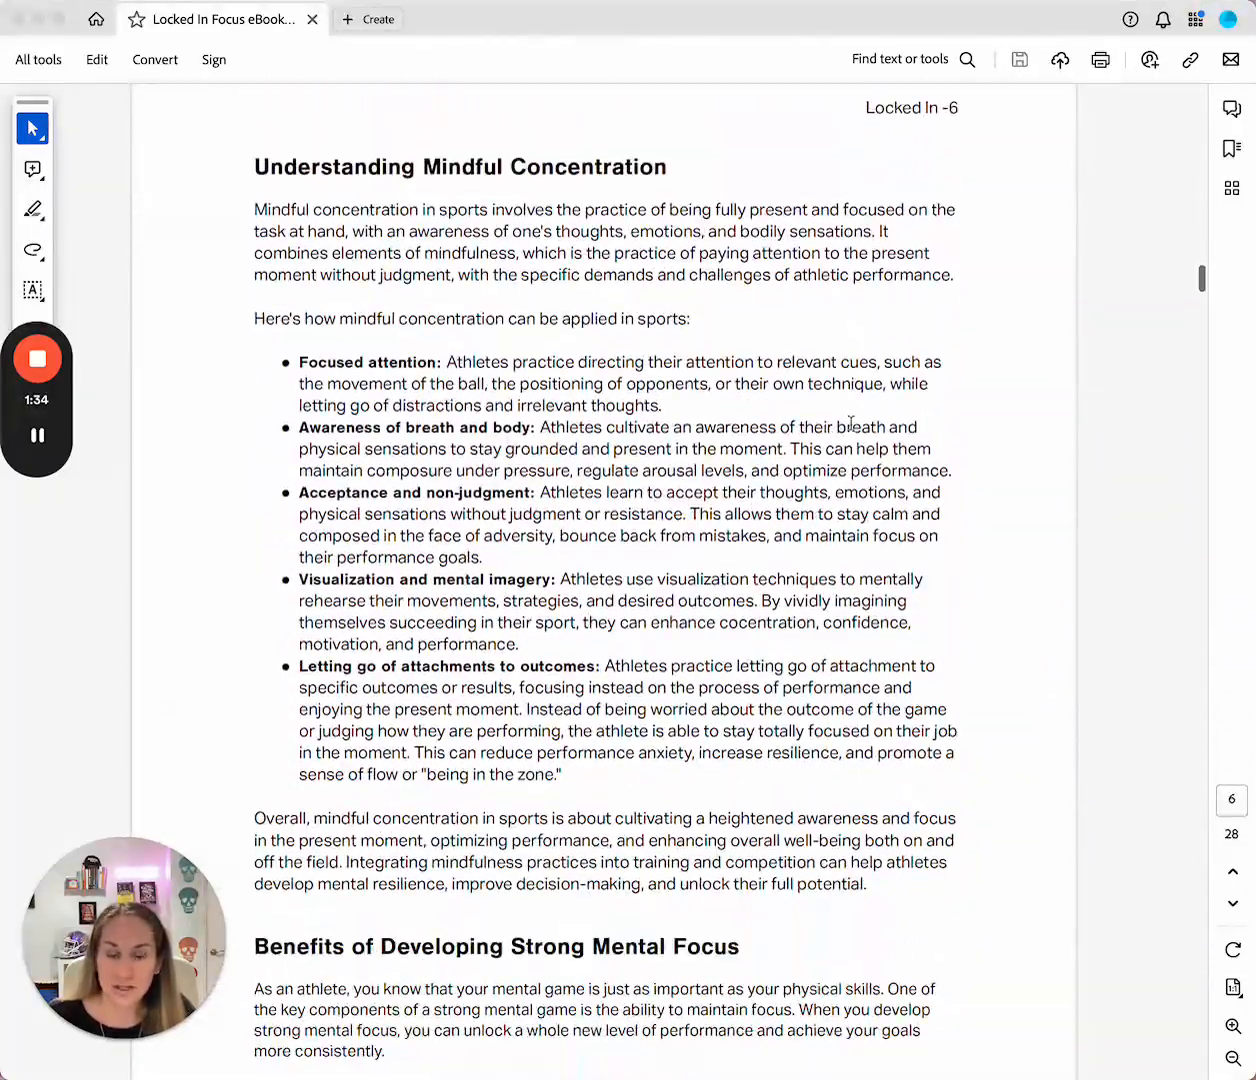
scroll("down", 3)
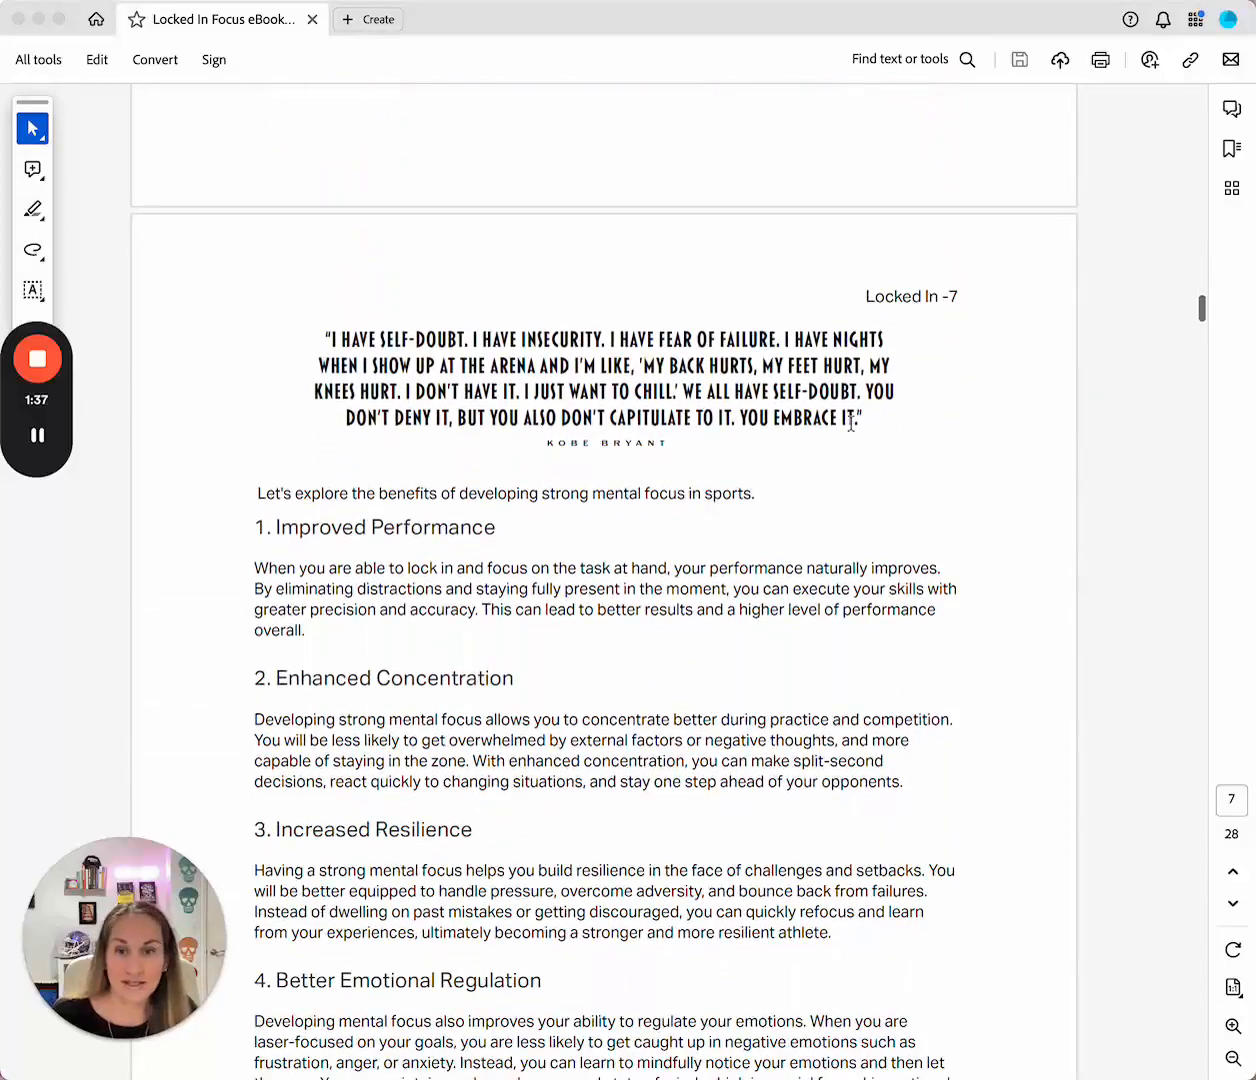
scroll("down", 3)
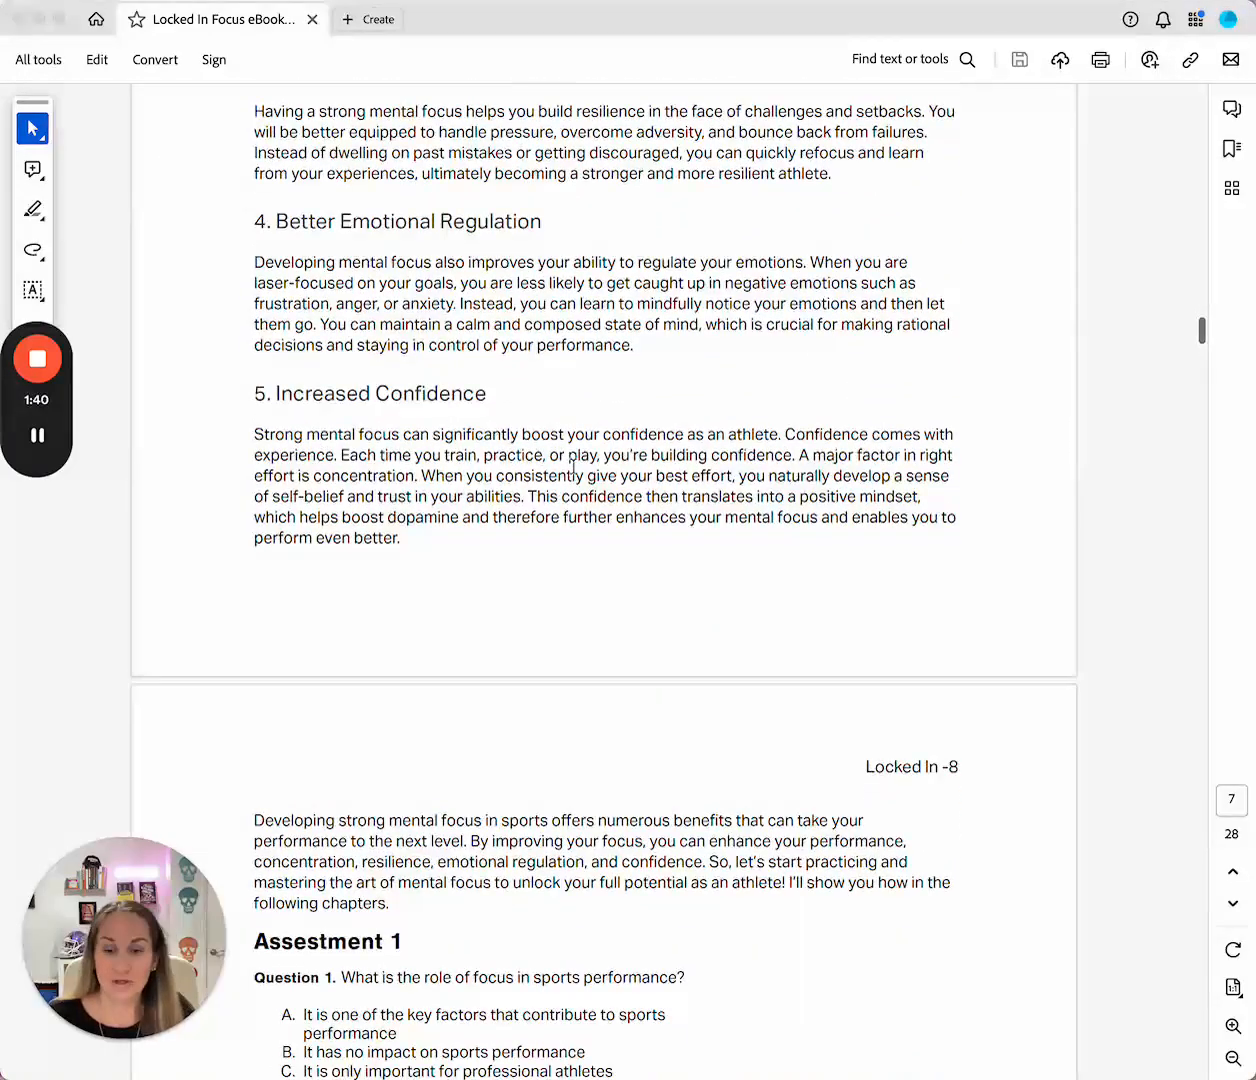
scroll("down", 3)
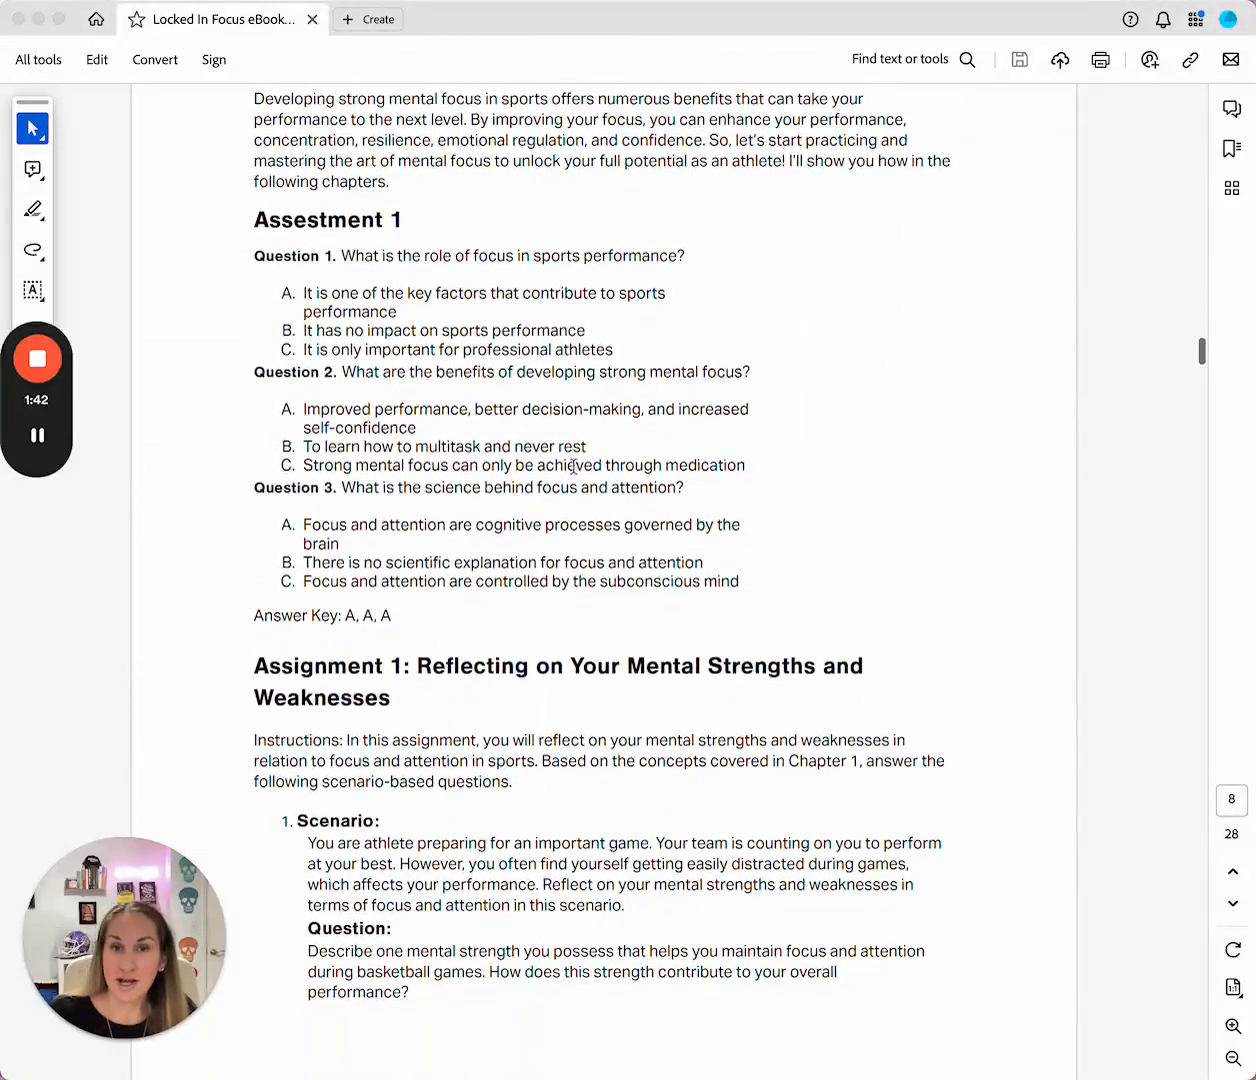
scroll("down", 3)
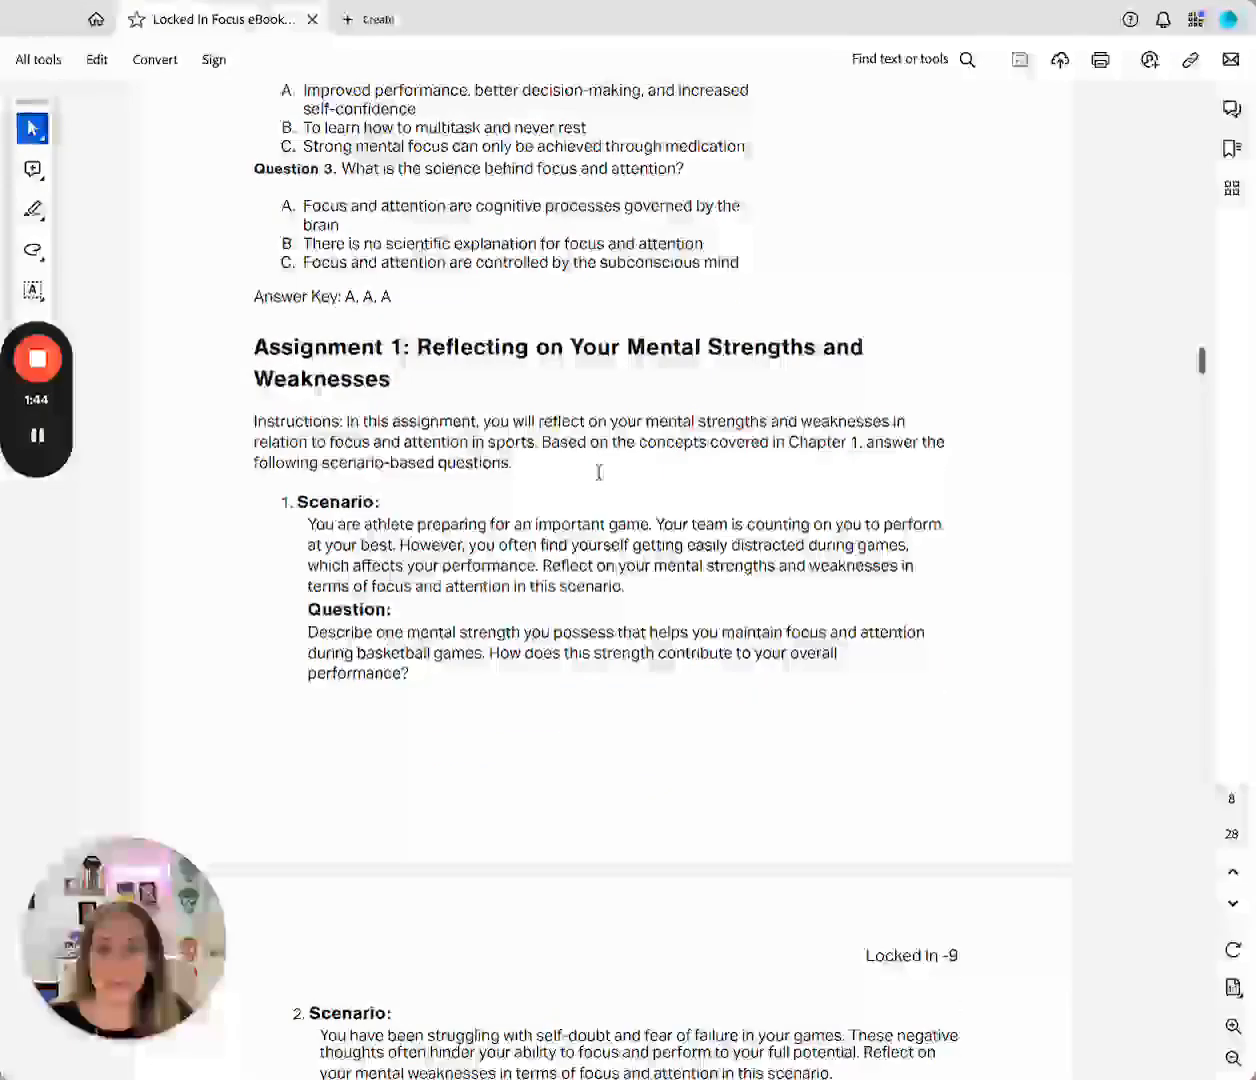
scroll("down", 3)
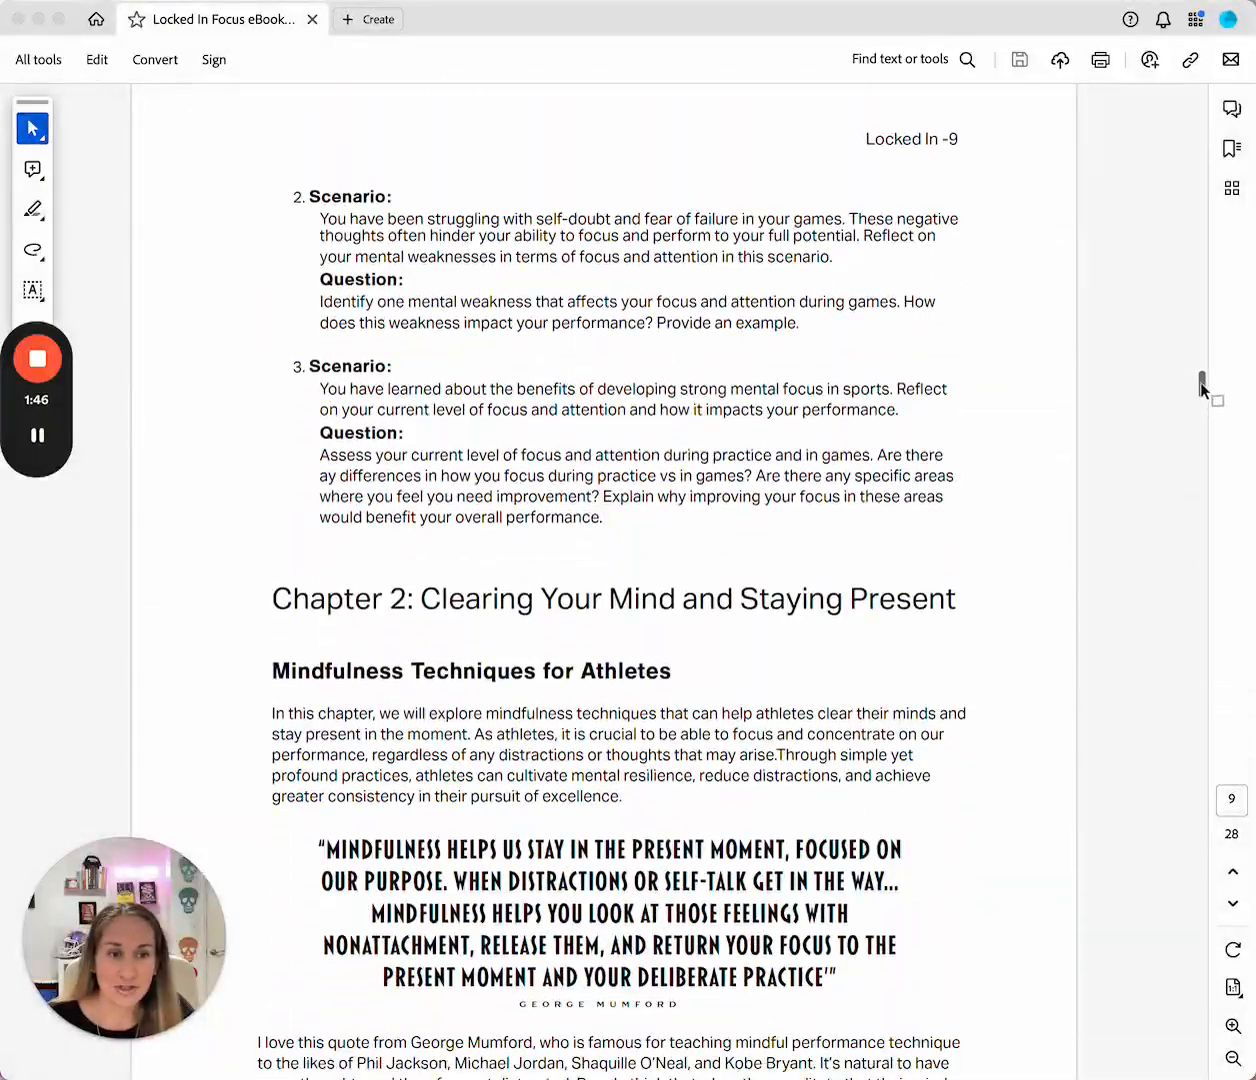
scroll("down", 3)
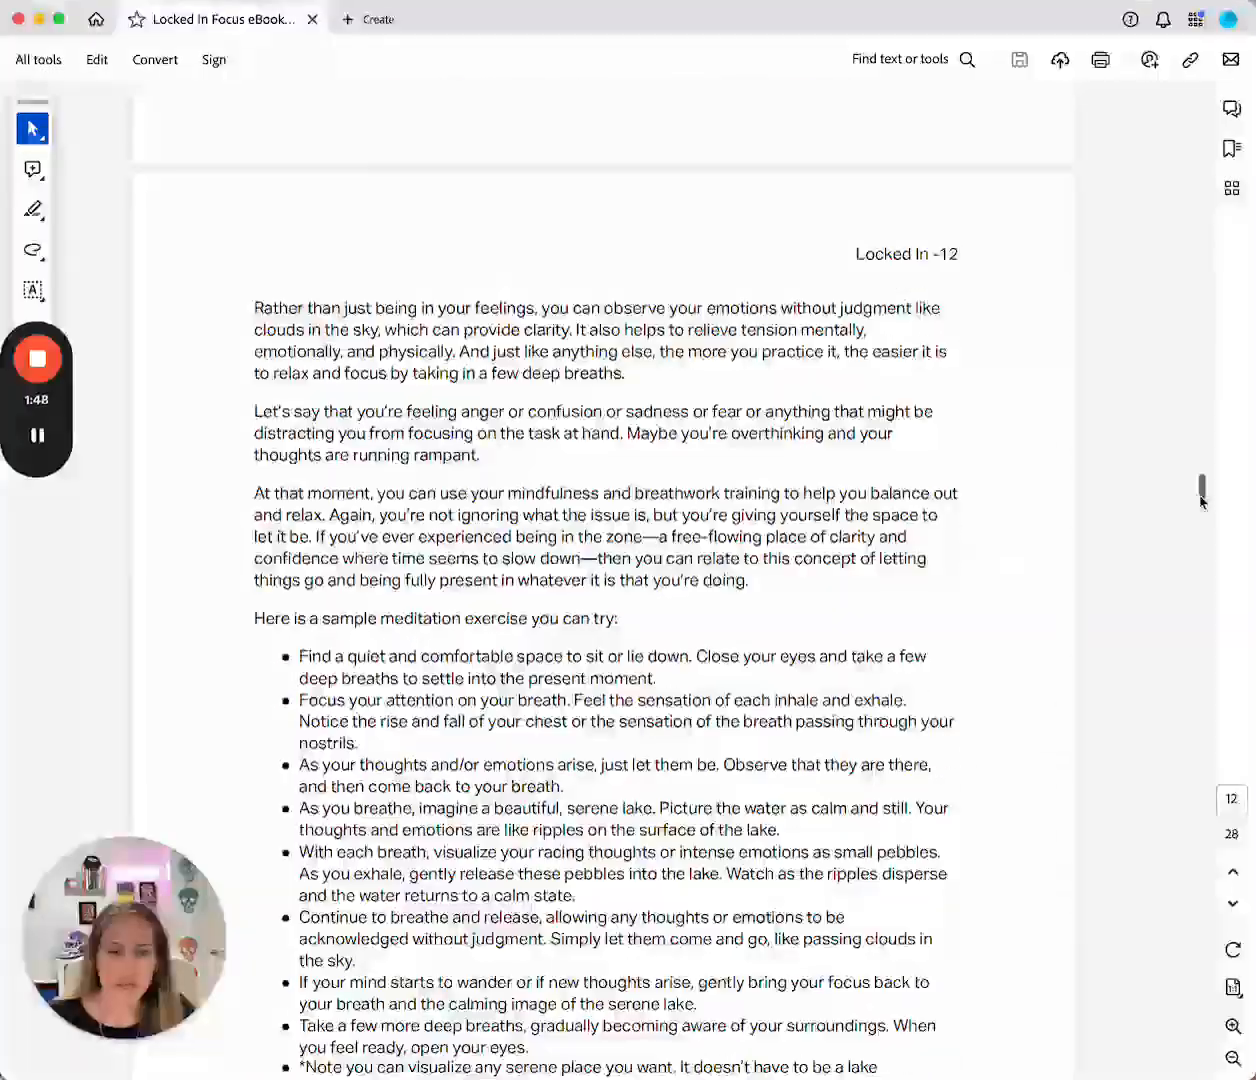
scroll("down", 3)
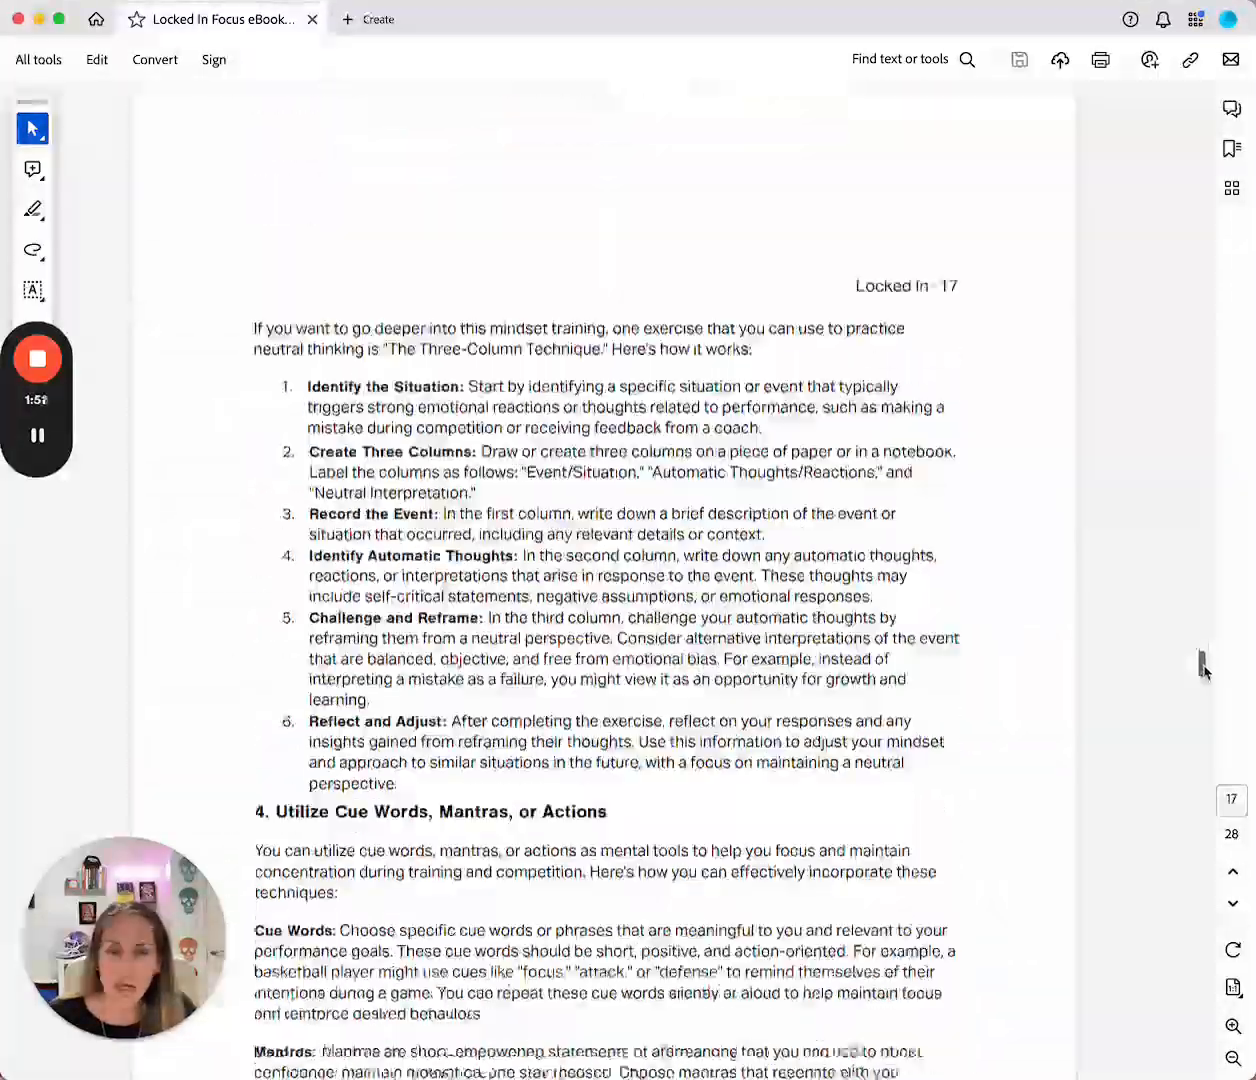
scroll("down", 3)
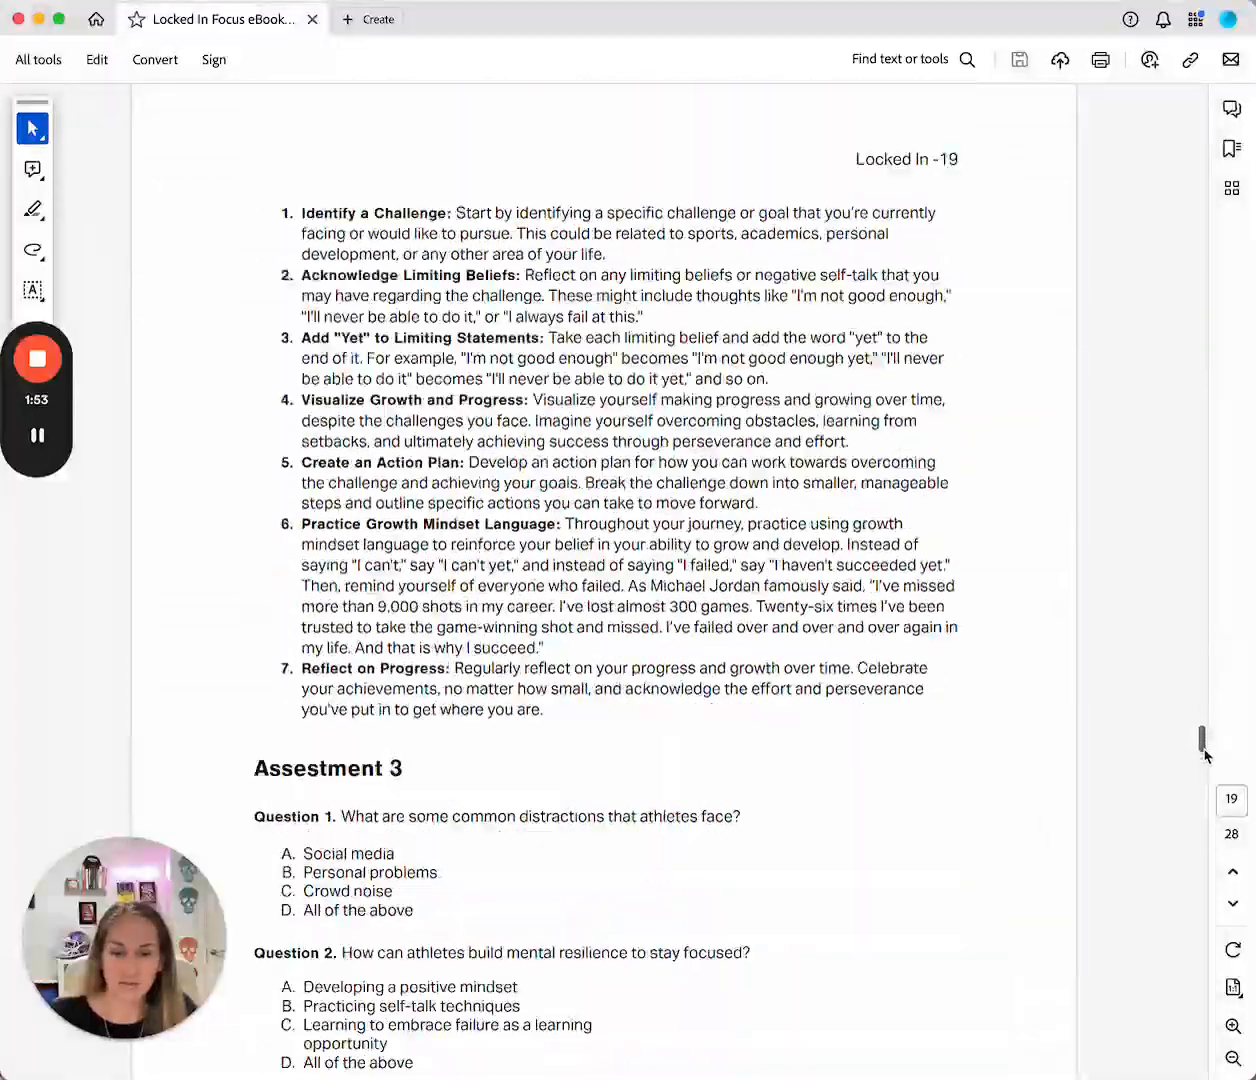
scroll("down", 3)
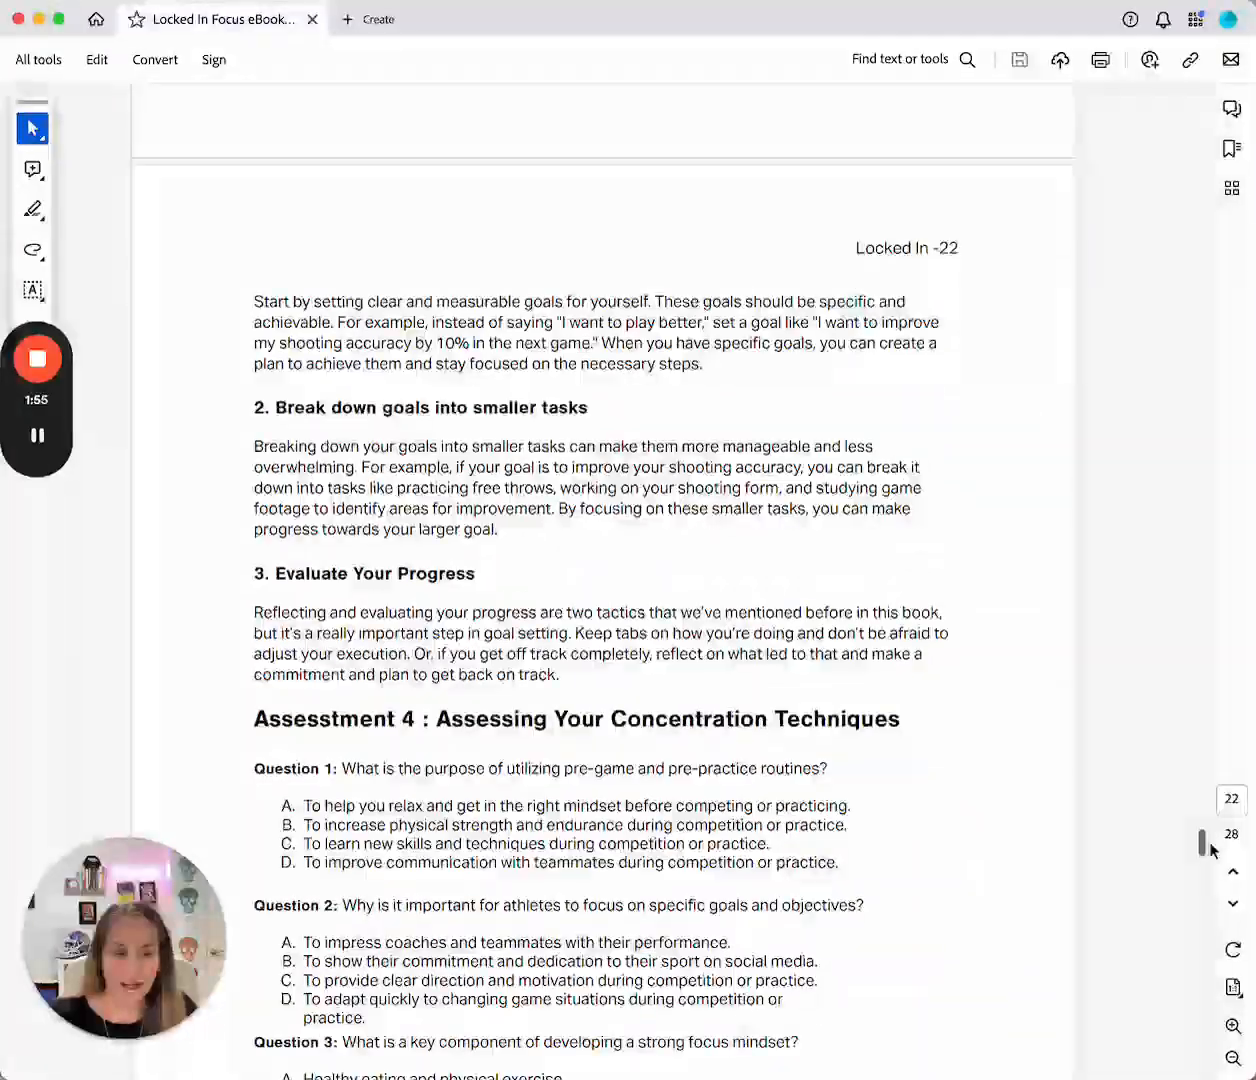
scroll("down", 3)
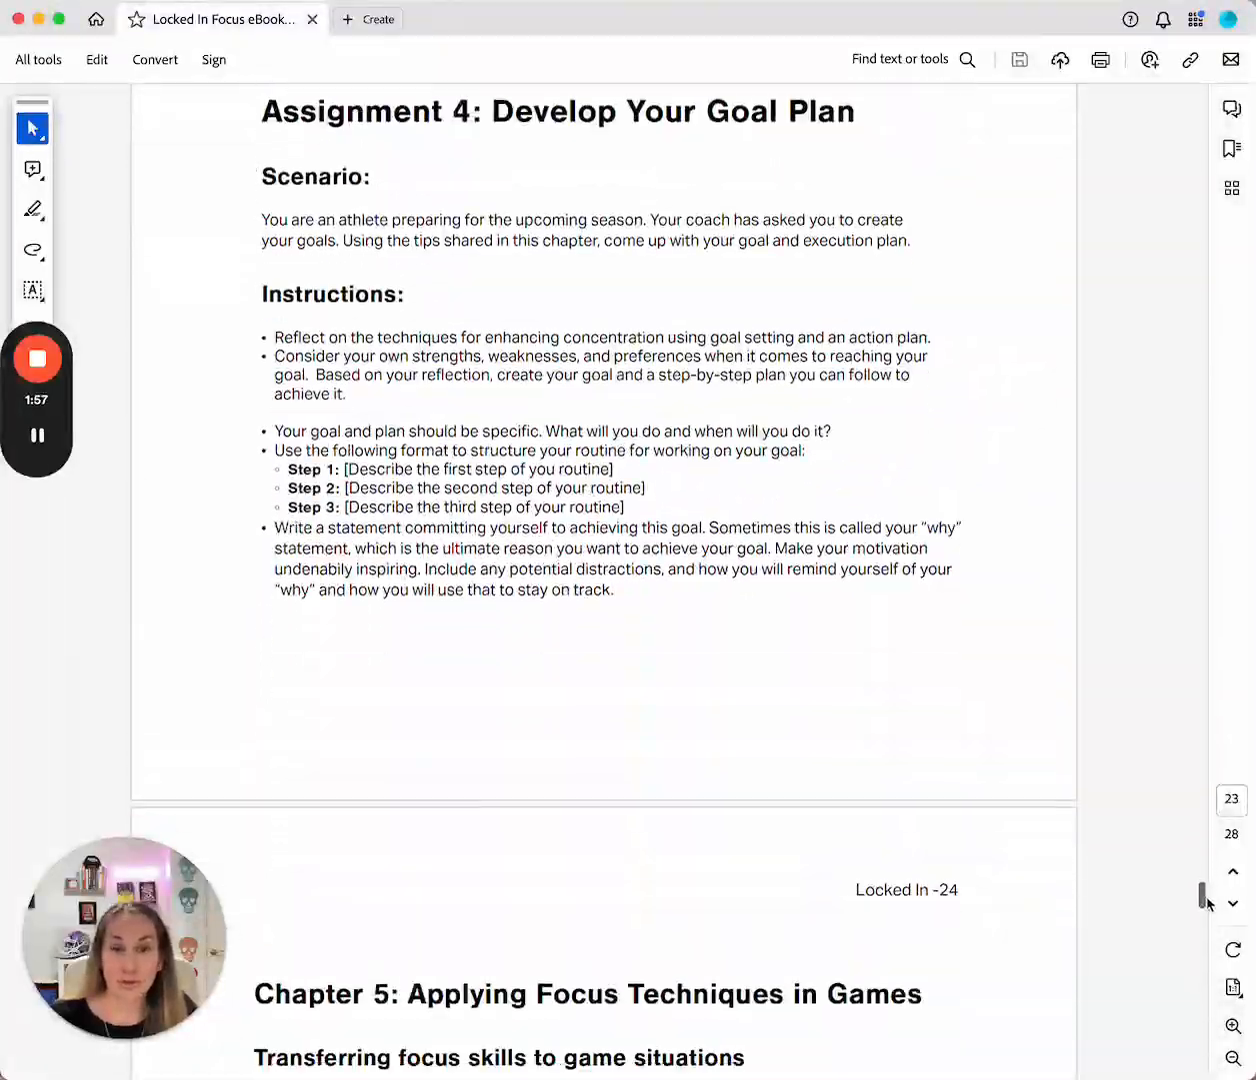
scroll("down", 3)
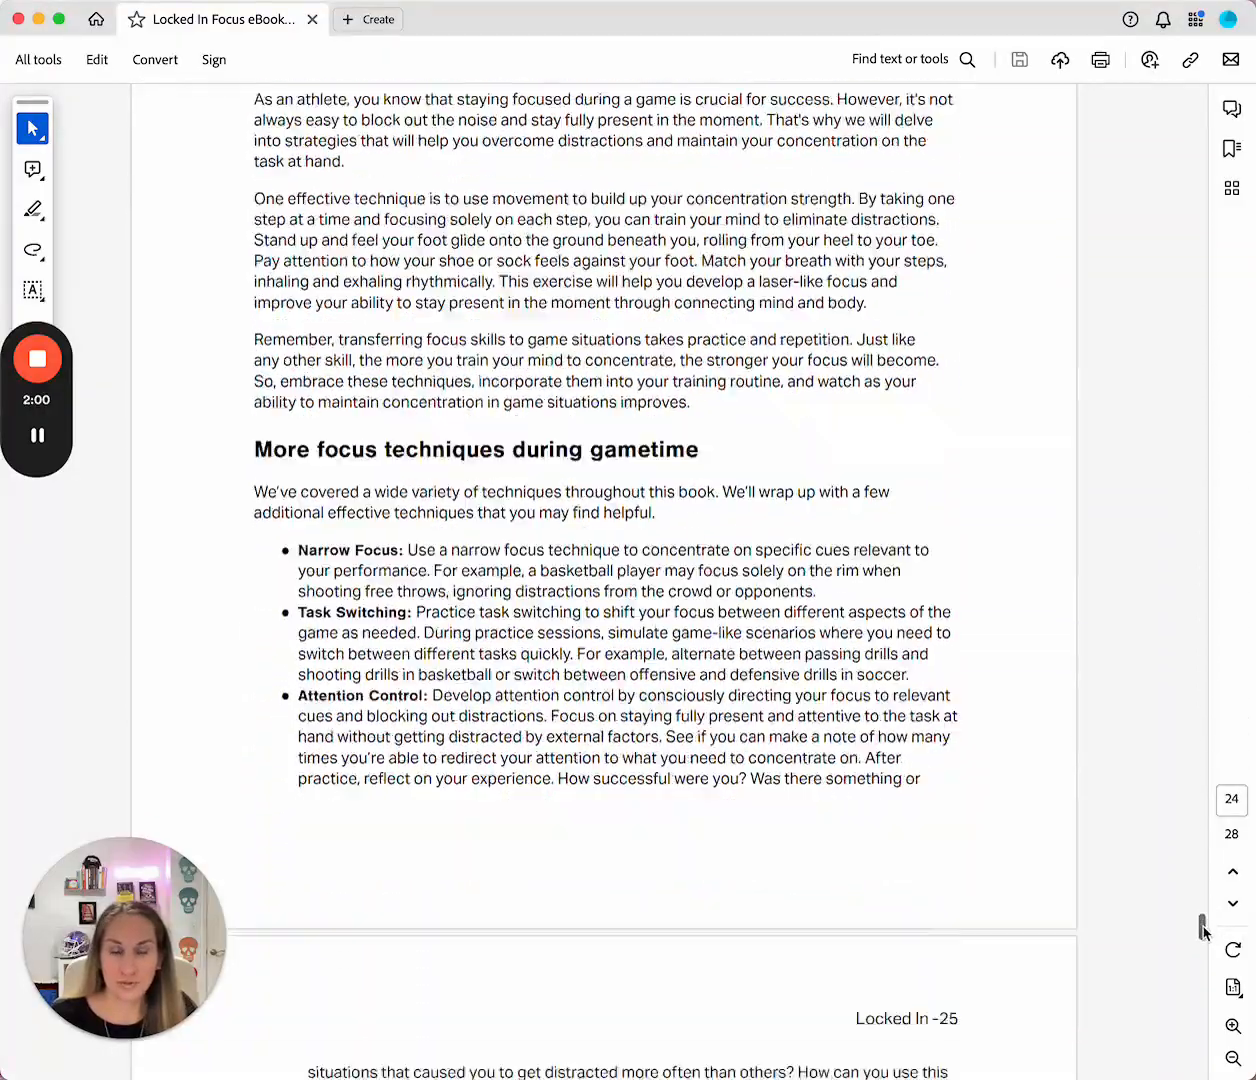
scroll("down", 3)
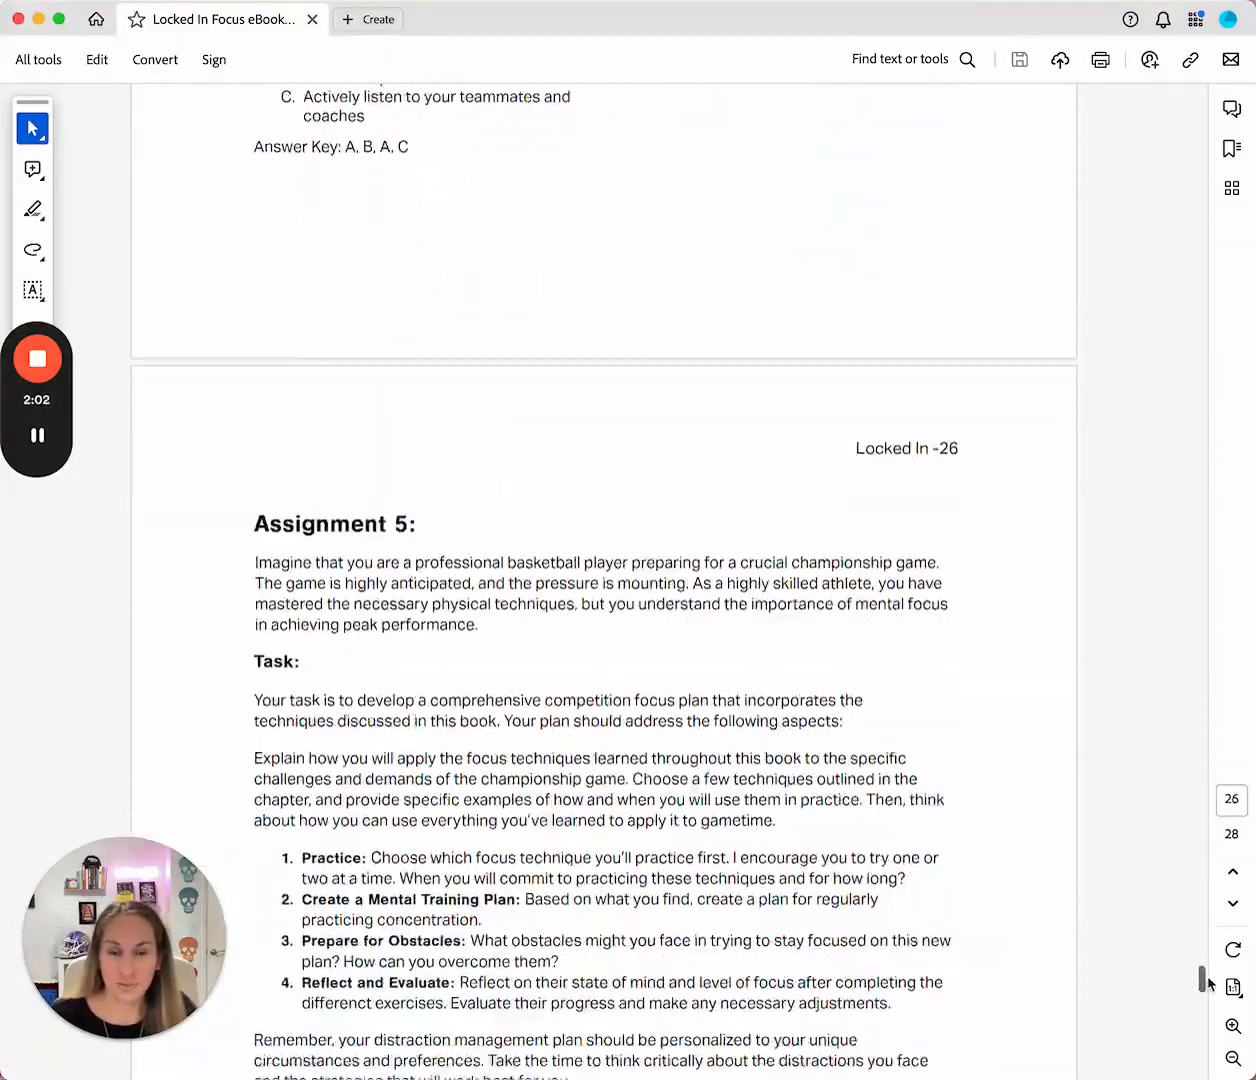
scroll("down", 3)
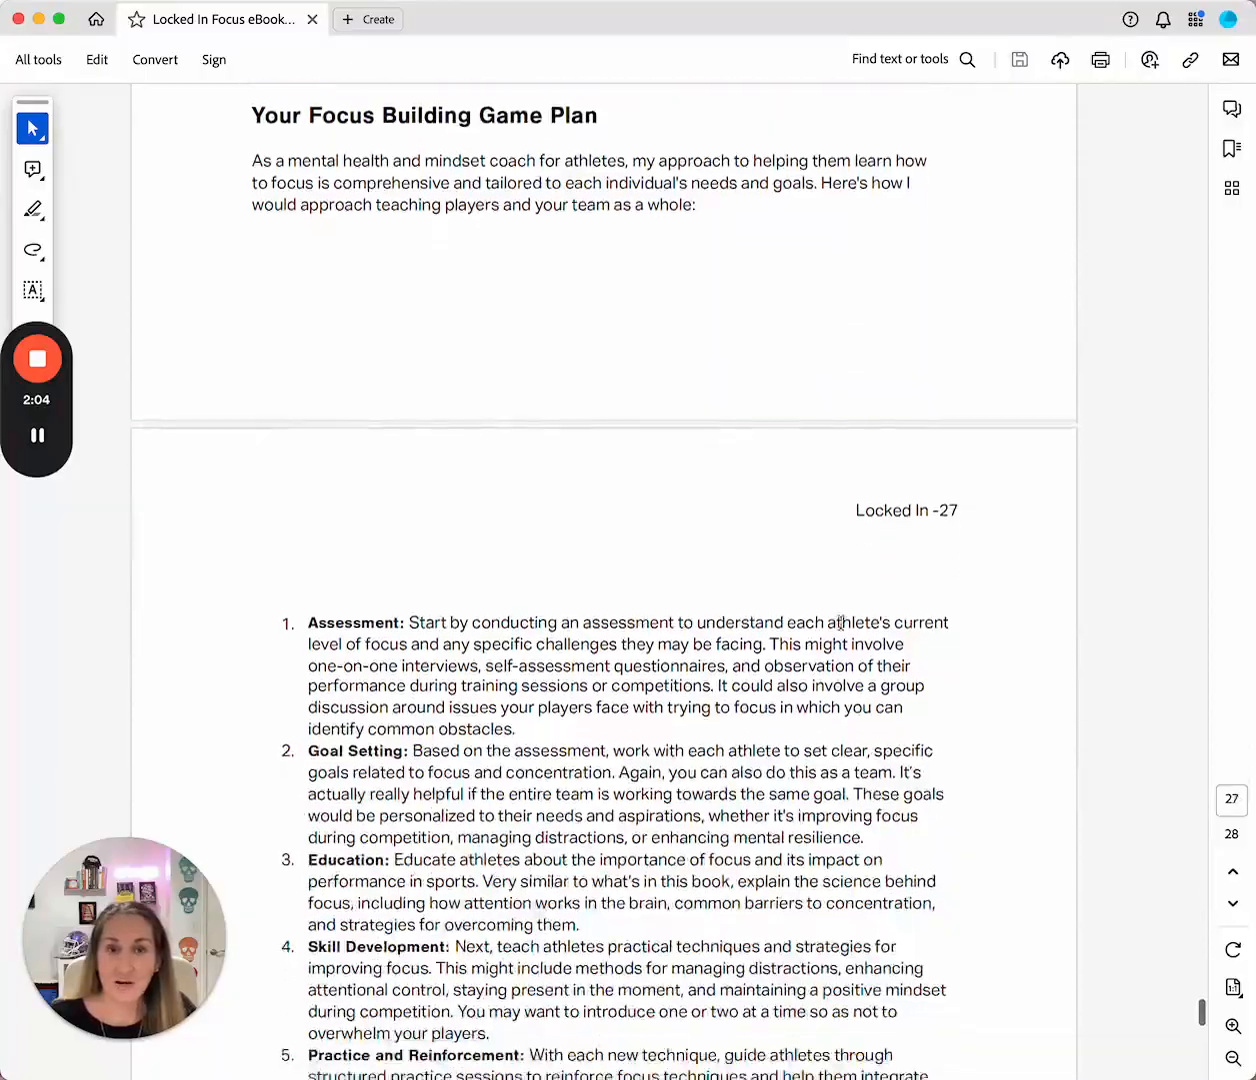
scroll("up", 3)
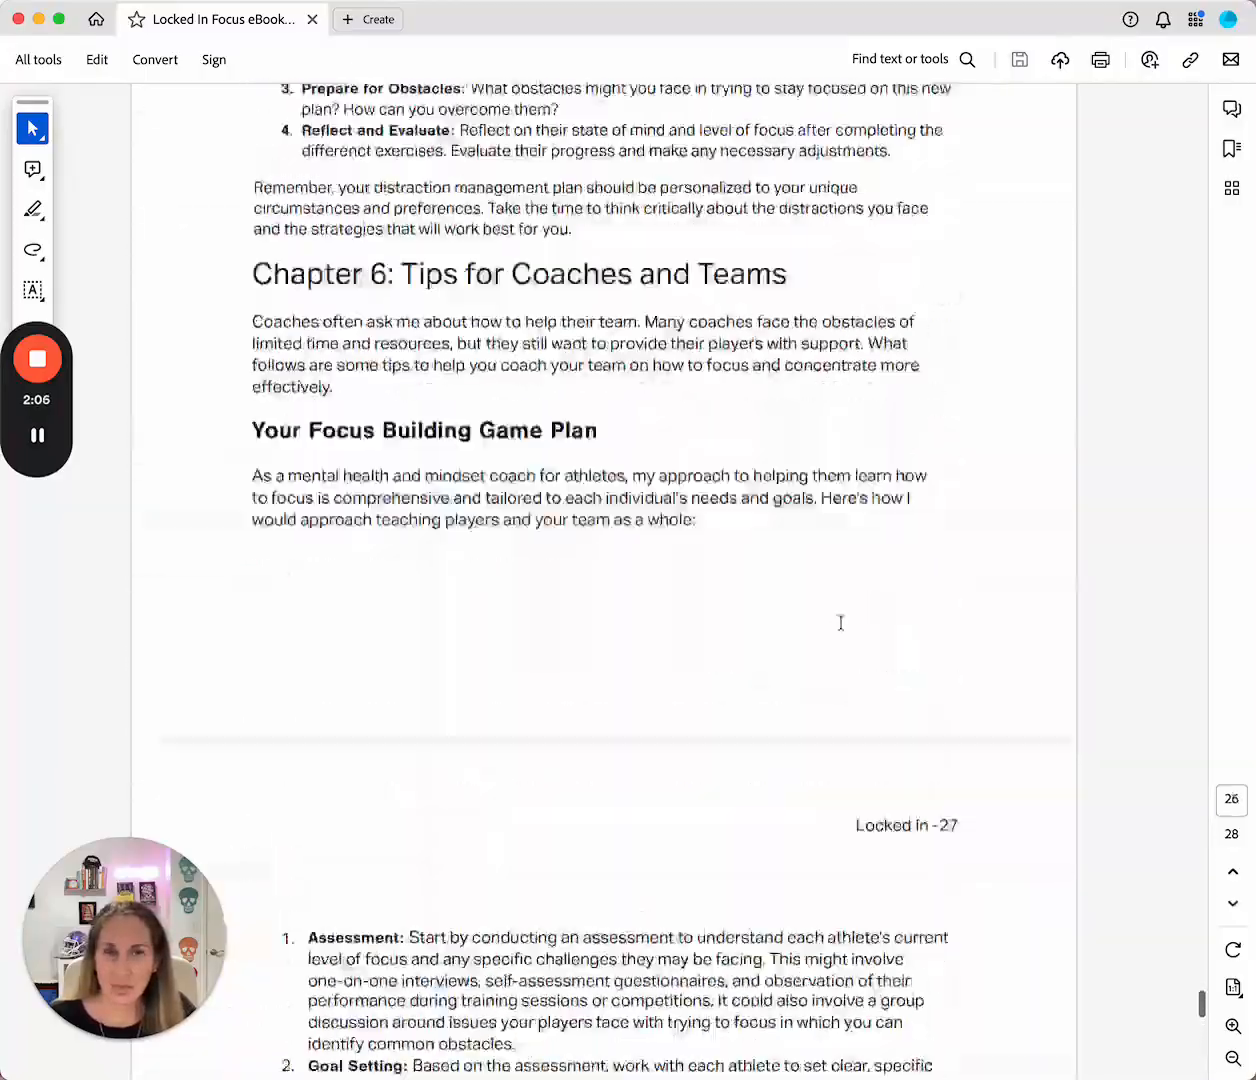
scroll("down", 3)
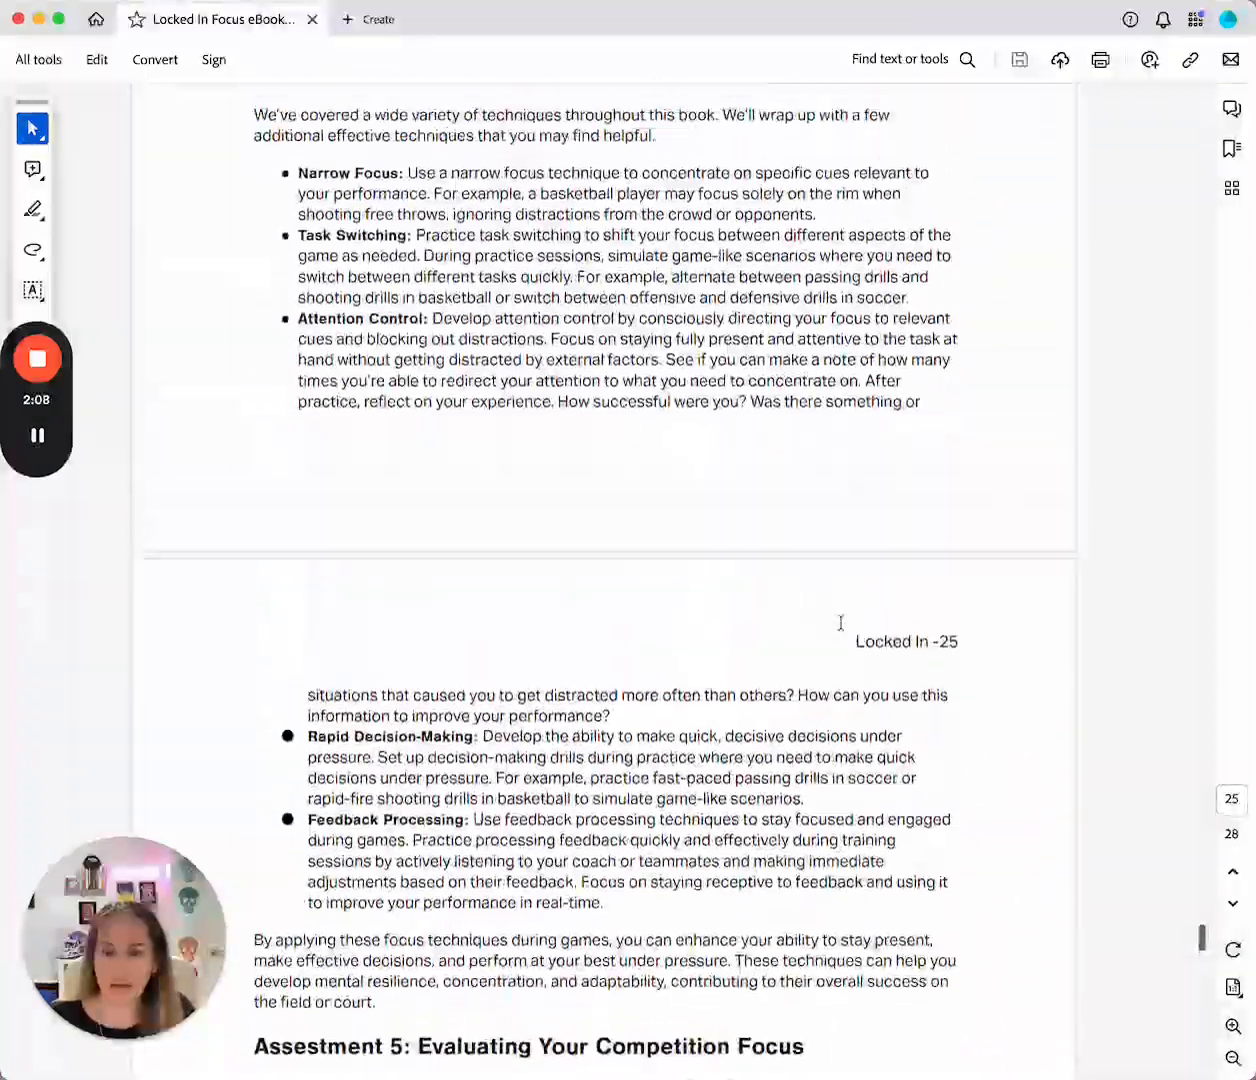
scroll("up", 3)
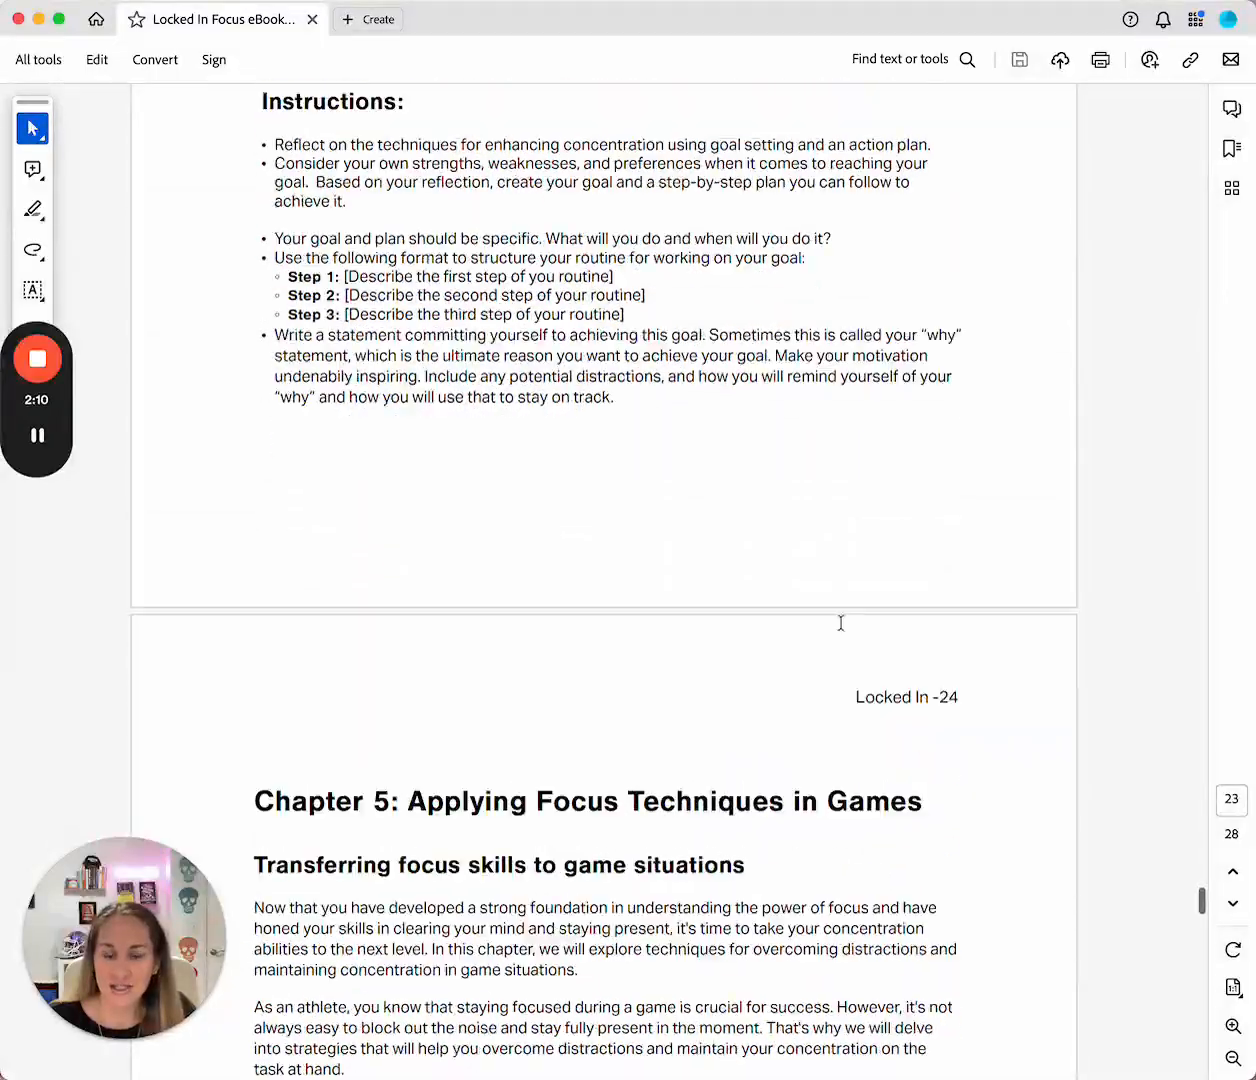
scroll("down", 3)
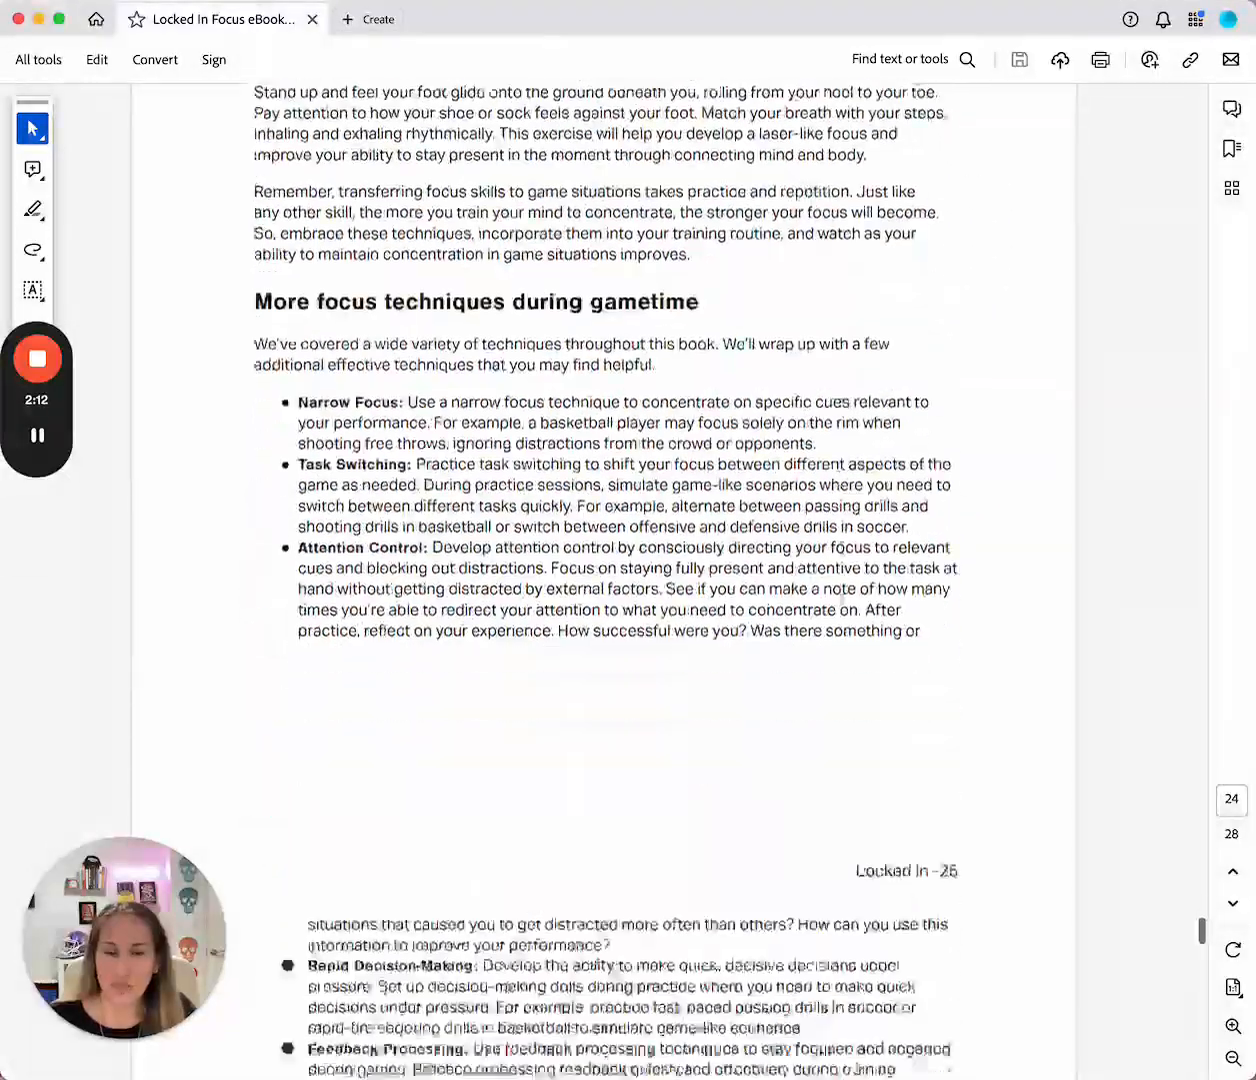
scroll("down", 3)
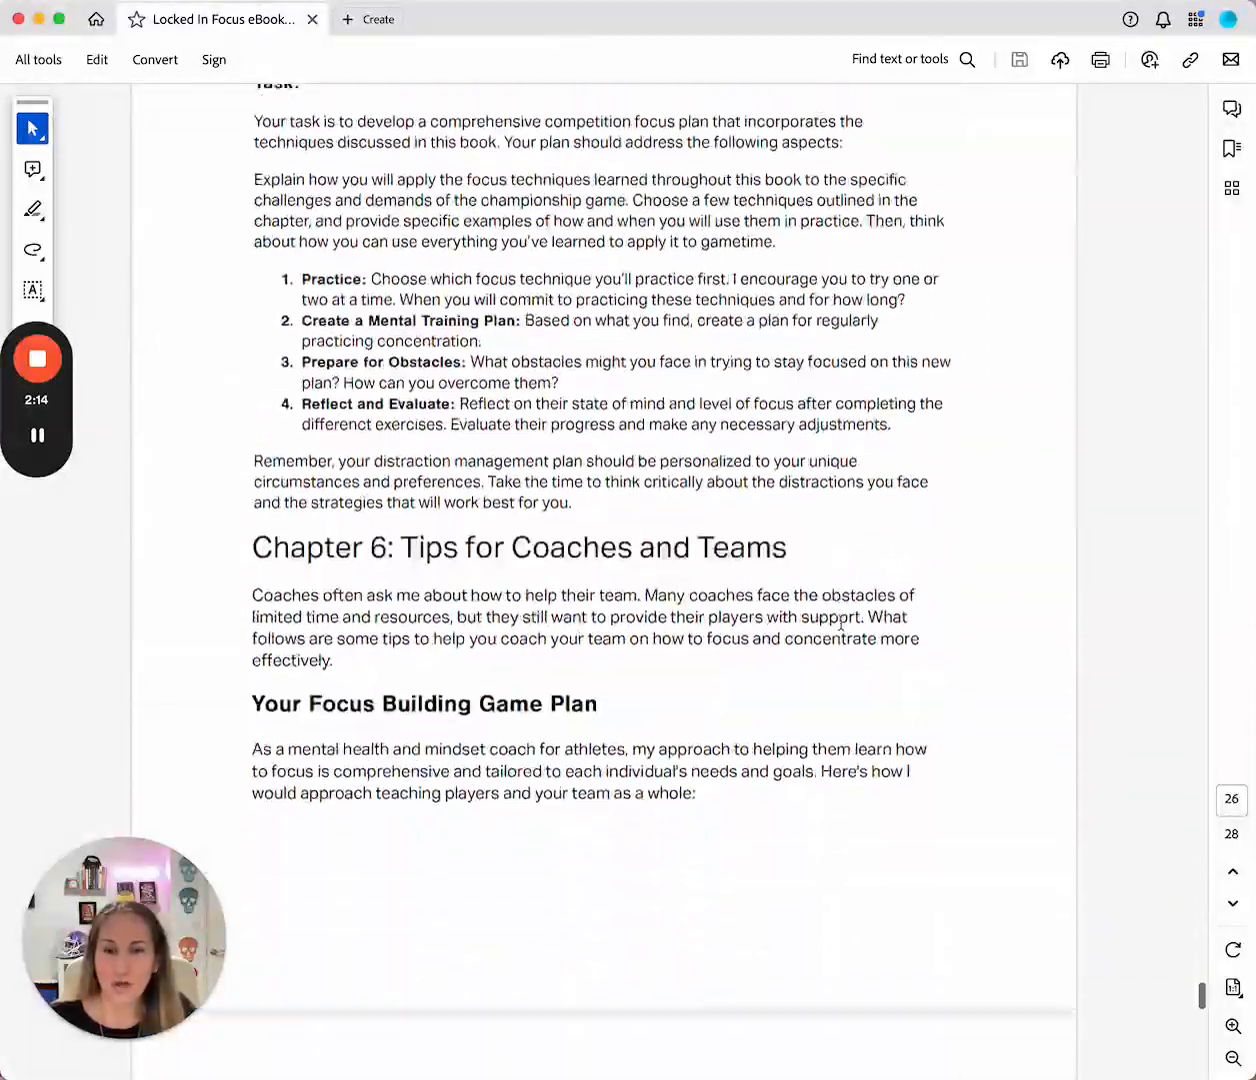
scroll("down", 3)
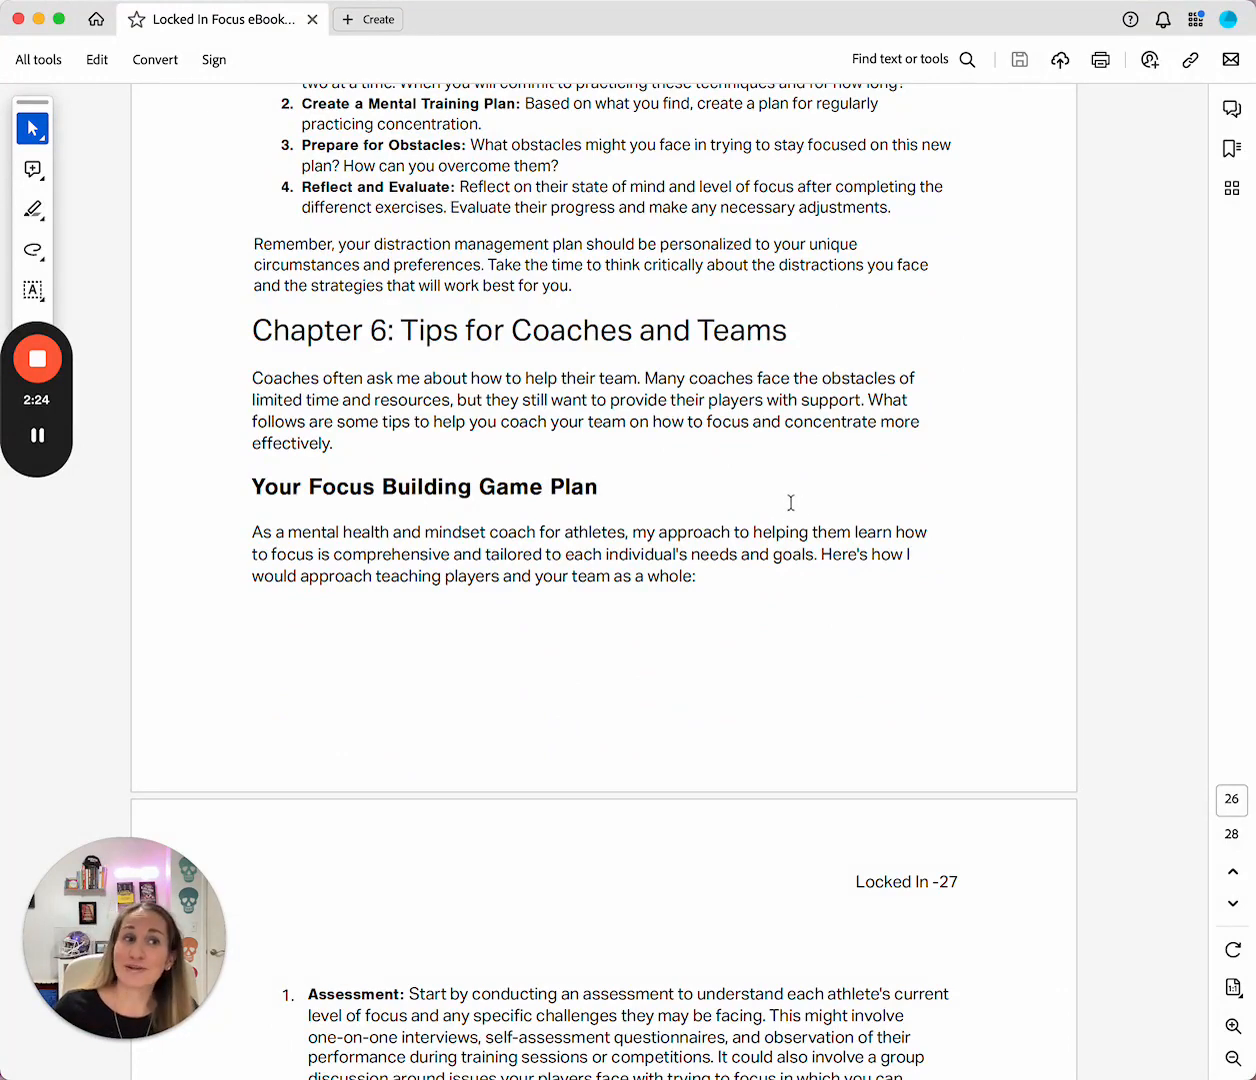
scroll("down", 3)
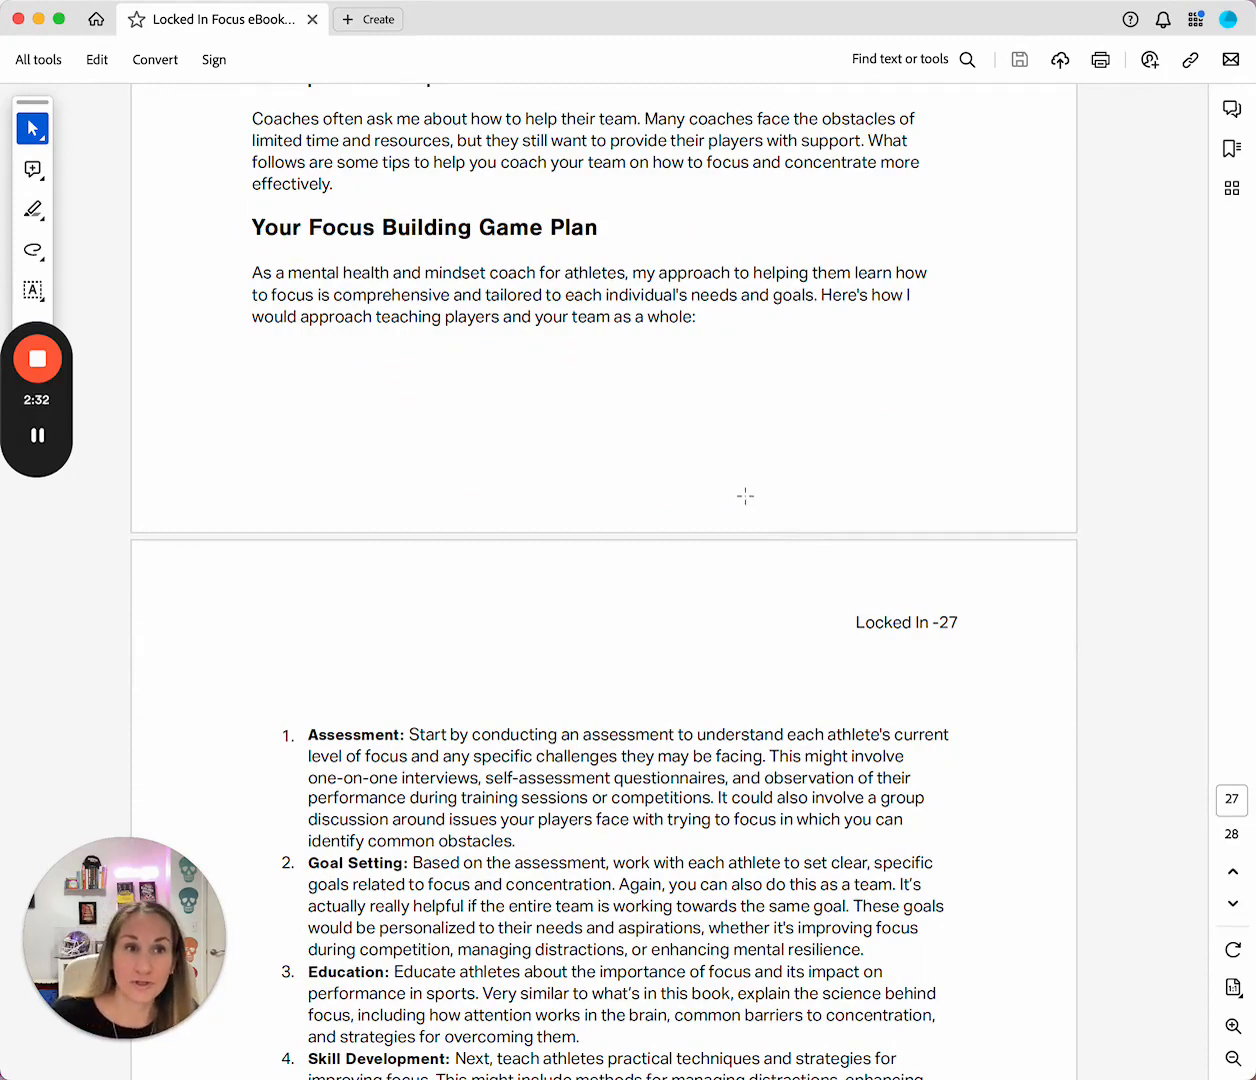
scroll("down", 3)
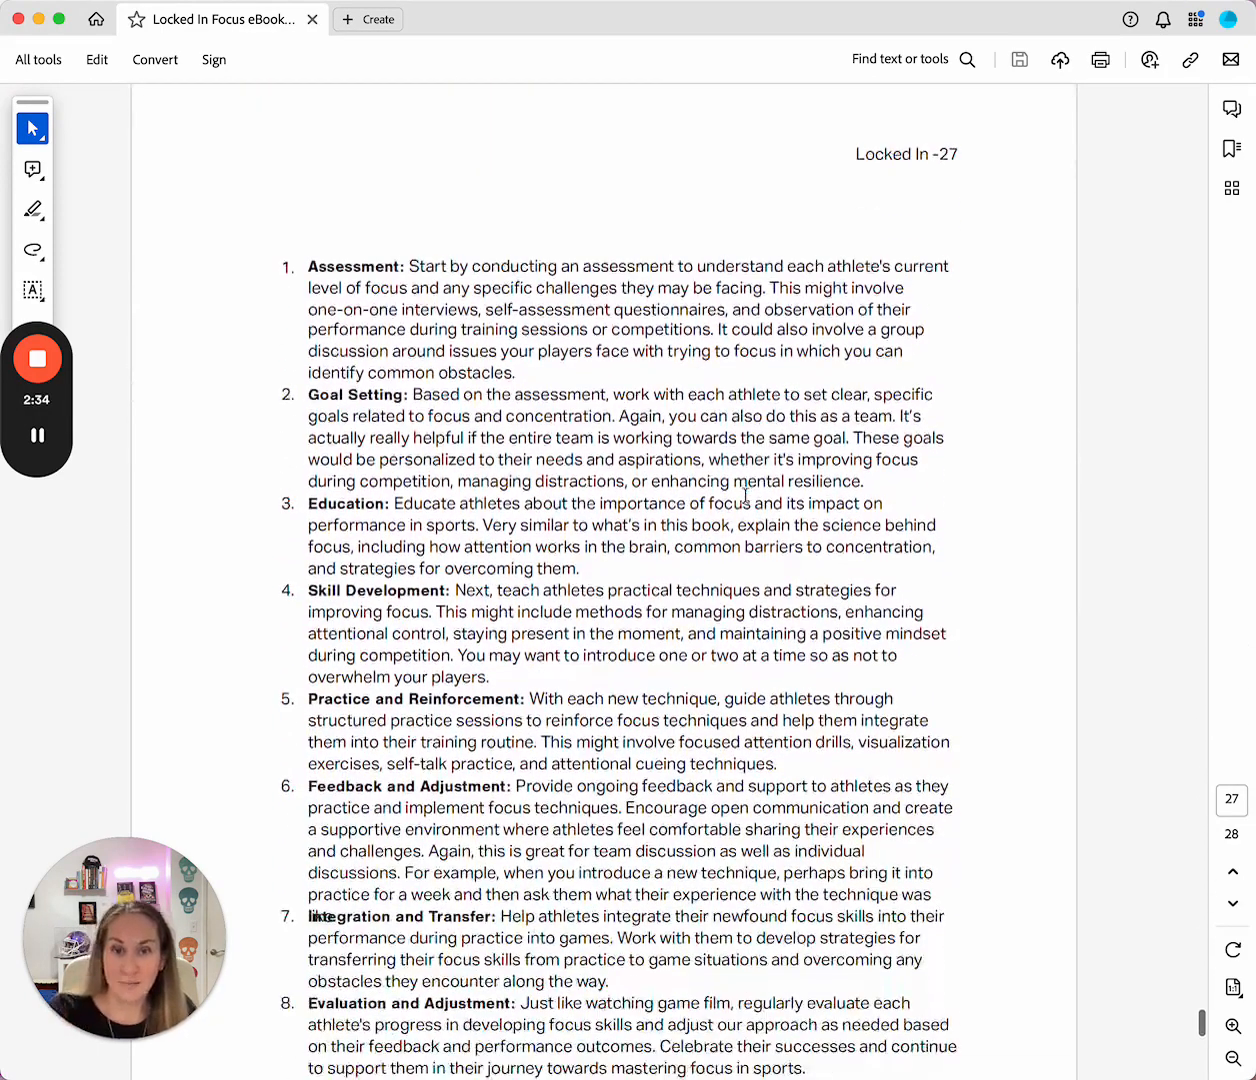
scroll("down", 3)
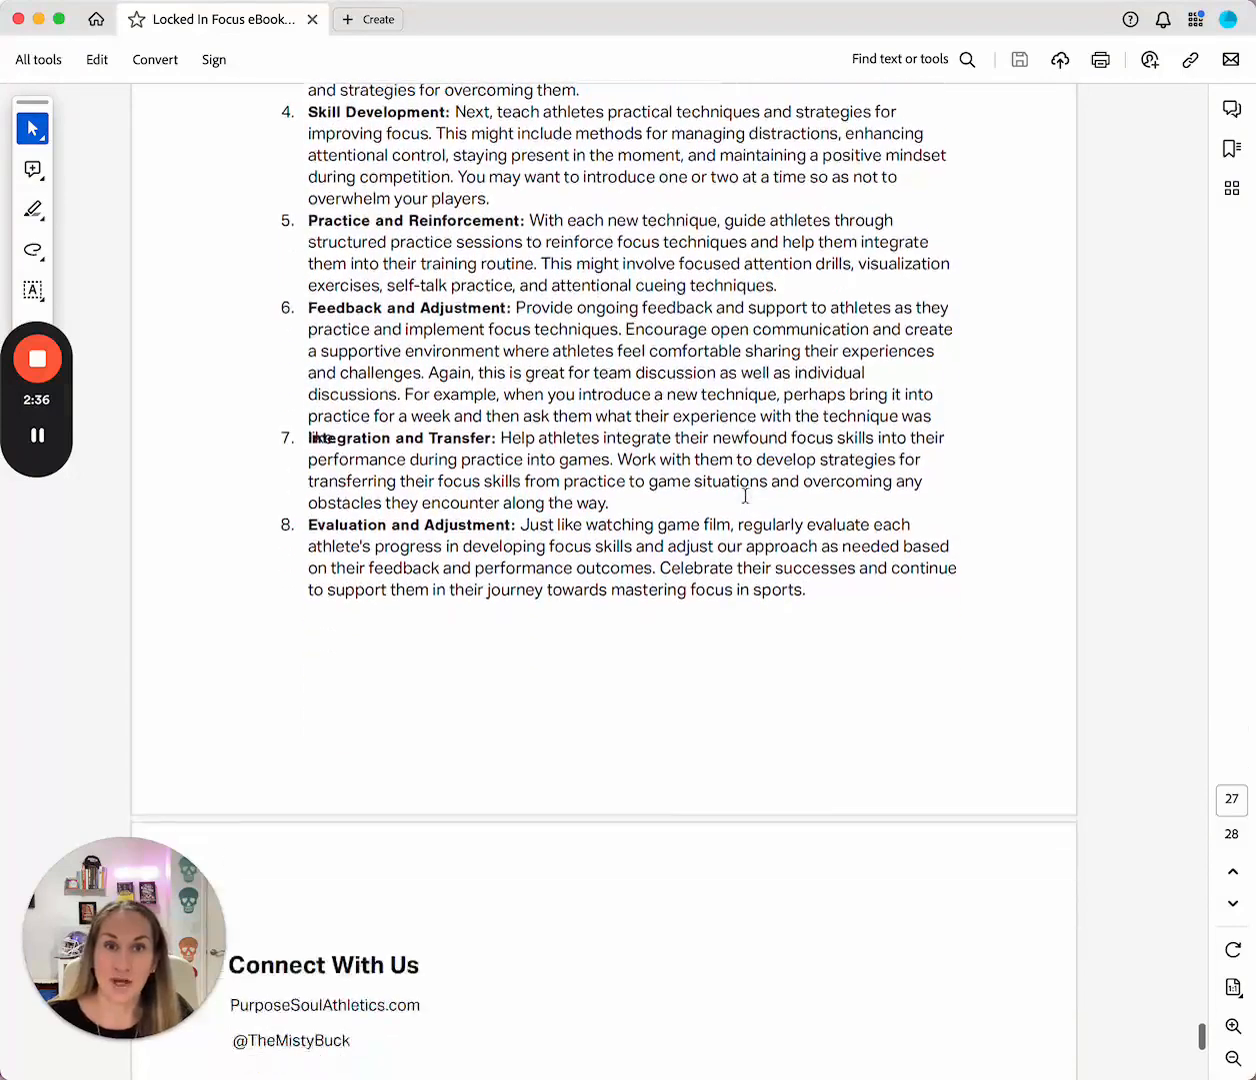